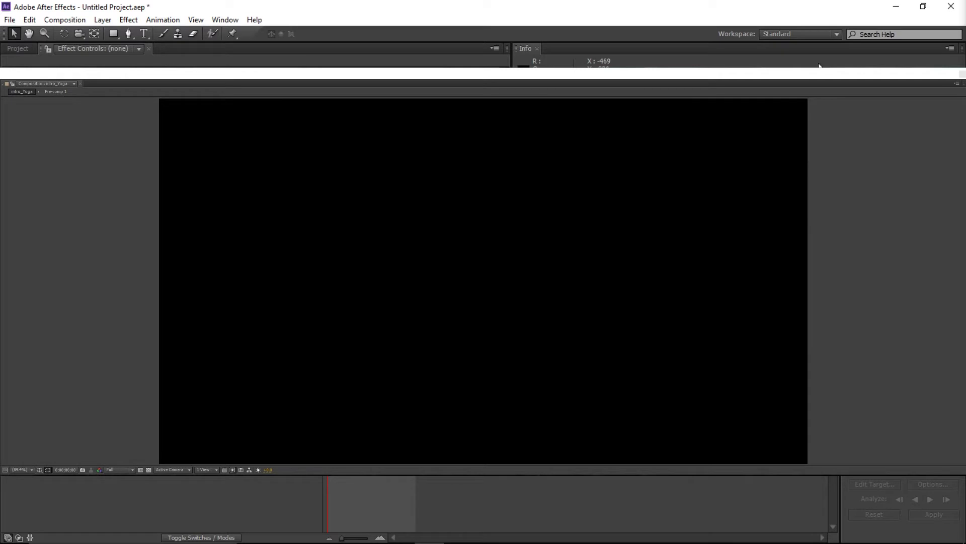
mouse_move(915, 28)
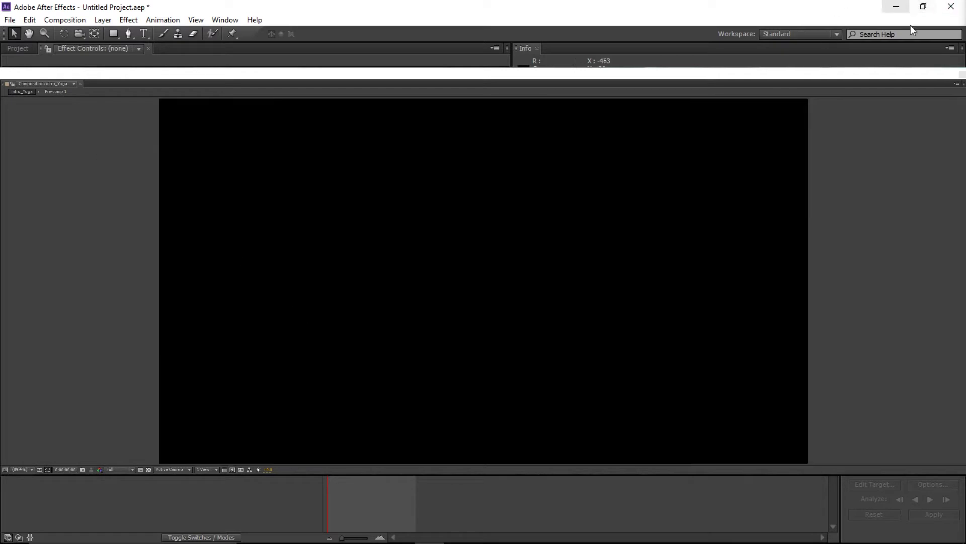
mouse_move(41, 190)
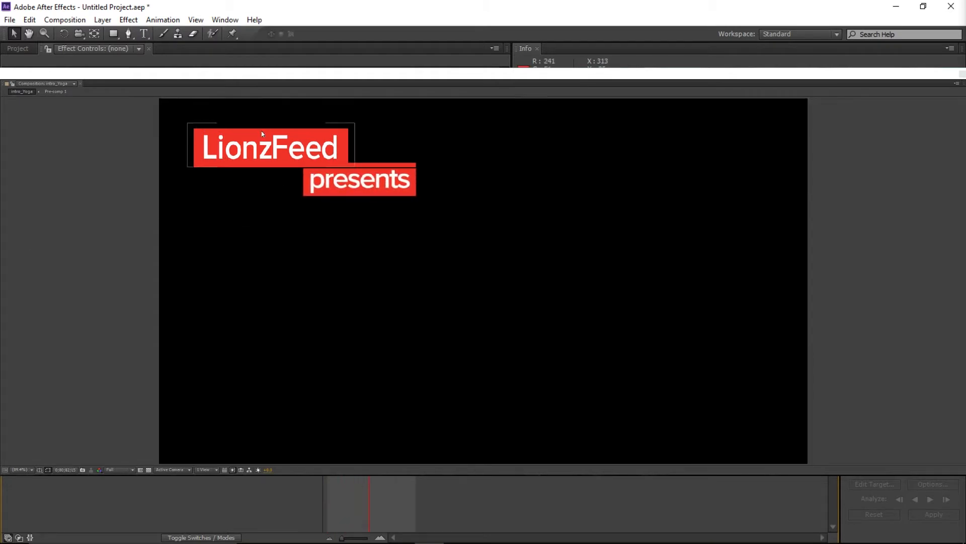
mouse_move(245, 168)
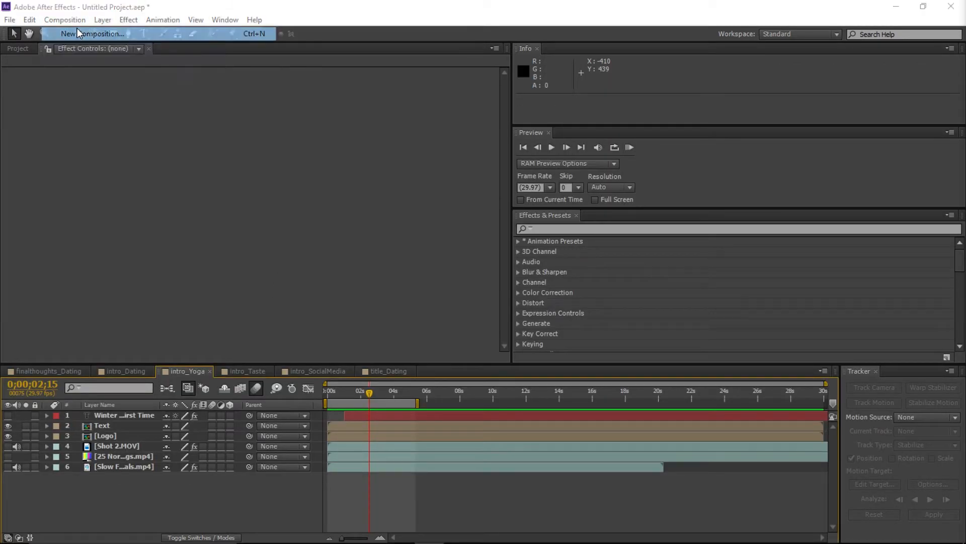
Create a new empty composition, Comp 5, holding Red Solid 1
click(93, 34)
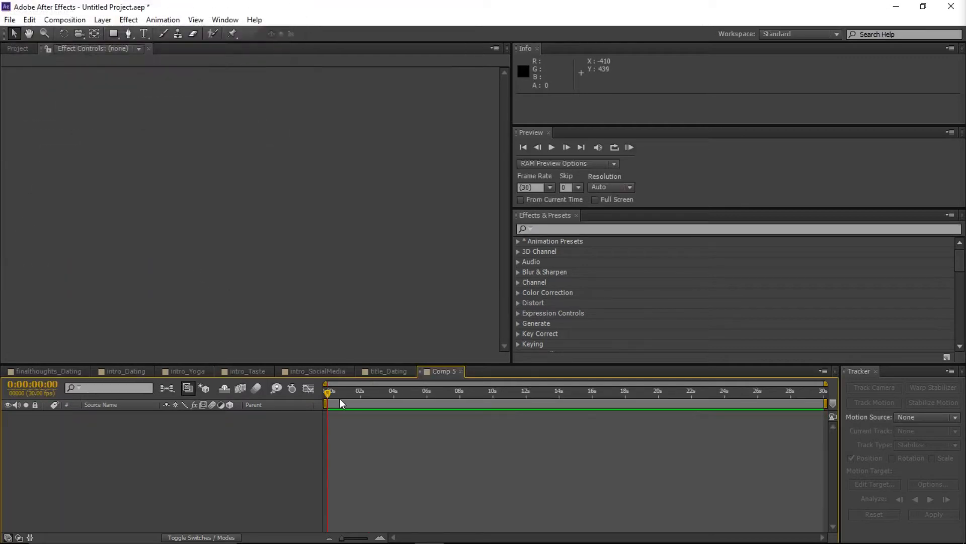
mouse_move(380, 407)
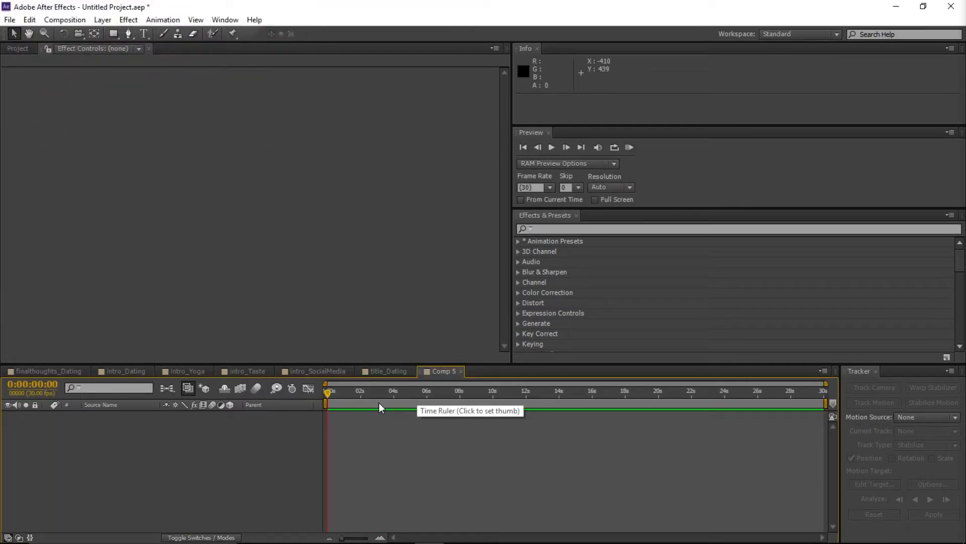
mouse_move(345, 409)
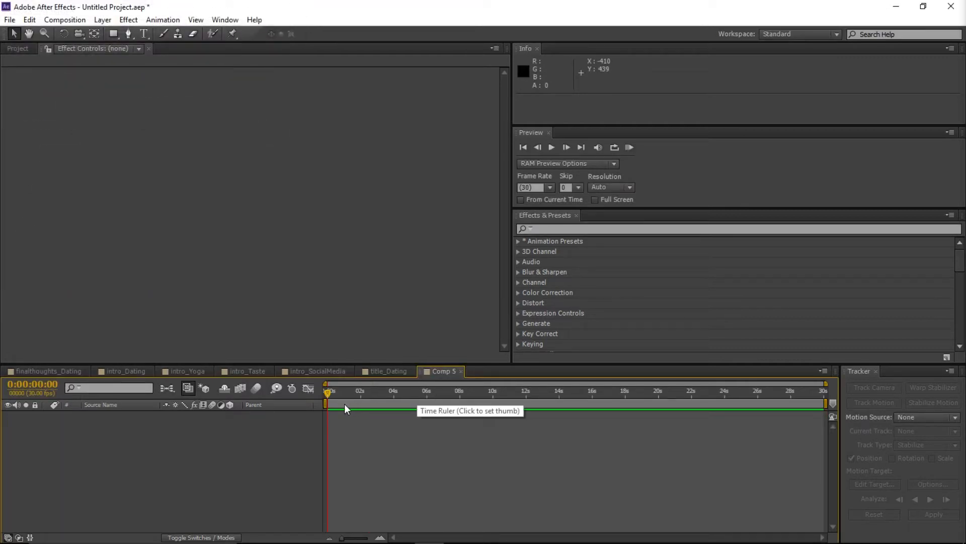
click(18, 48)
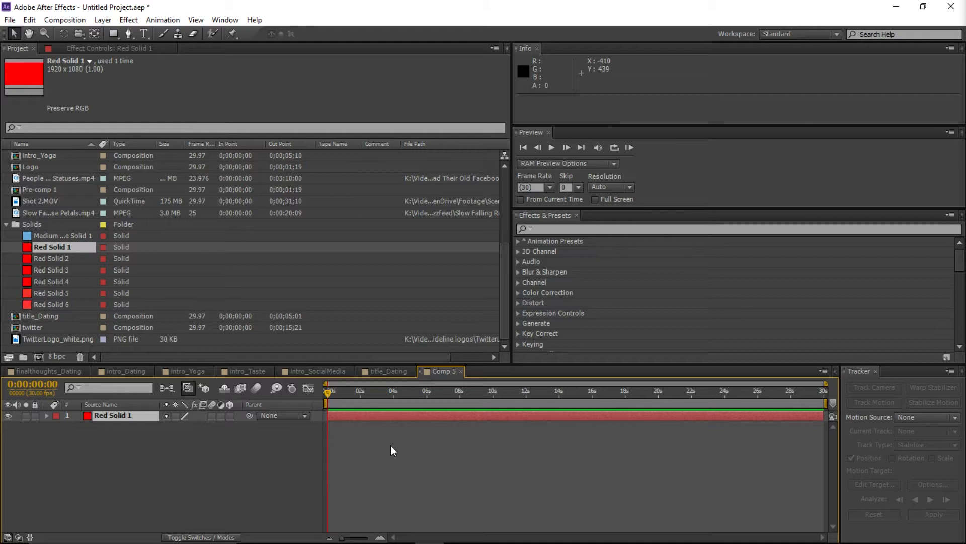
mouse_move(246, 338)
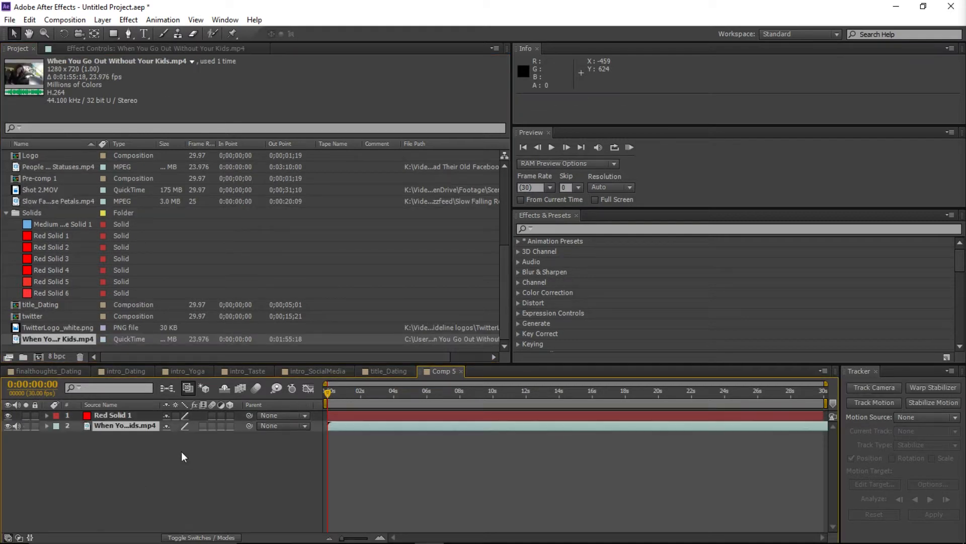
Place 'When You Go Out Without Your Kids.mp4' in Comp 5 beneath Red Solid 1
click(47, 426)
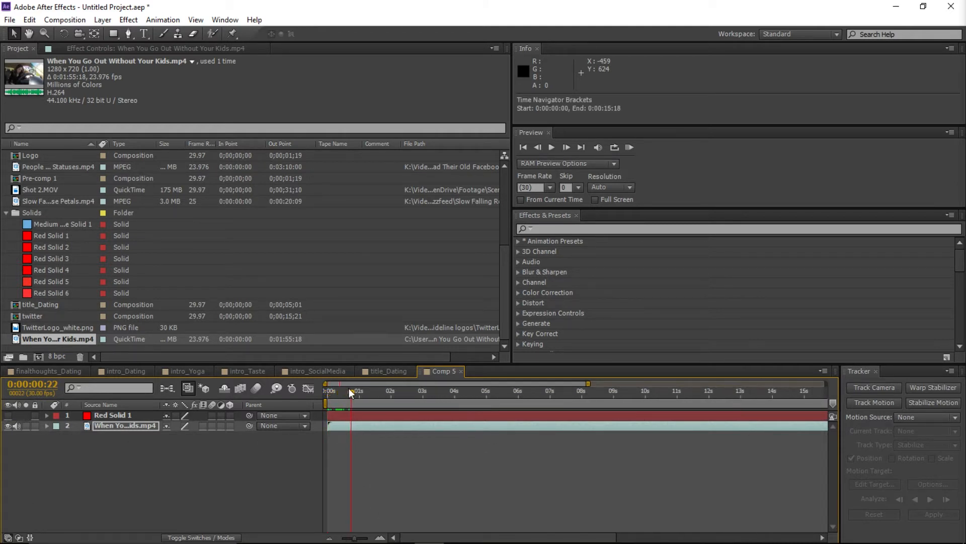
click(471, 393)
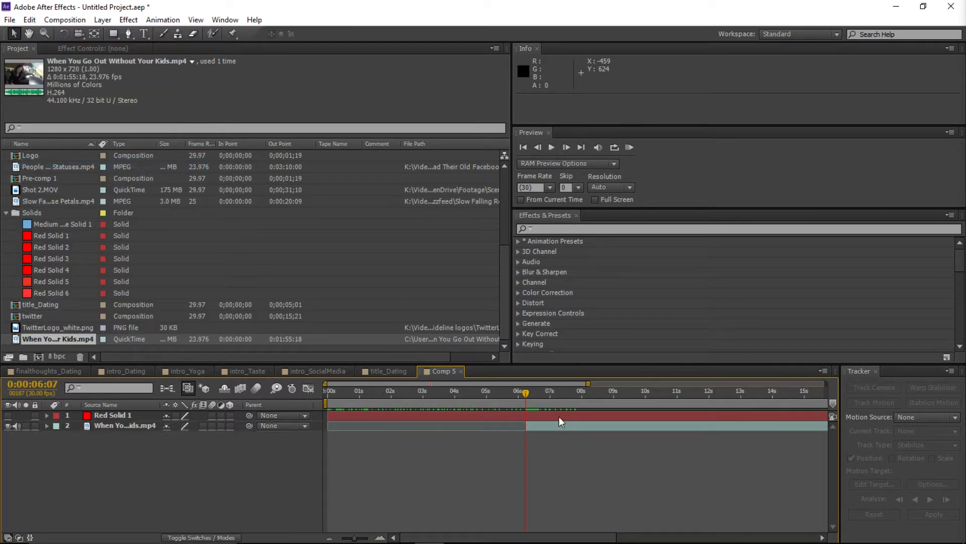
click(125, 425)
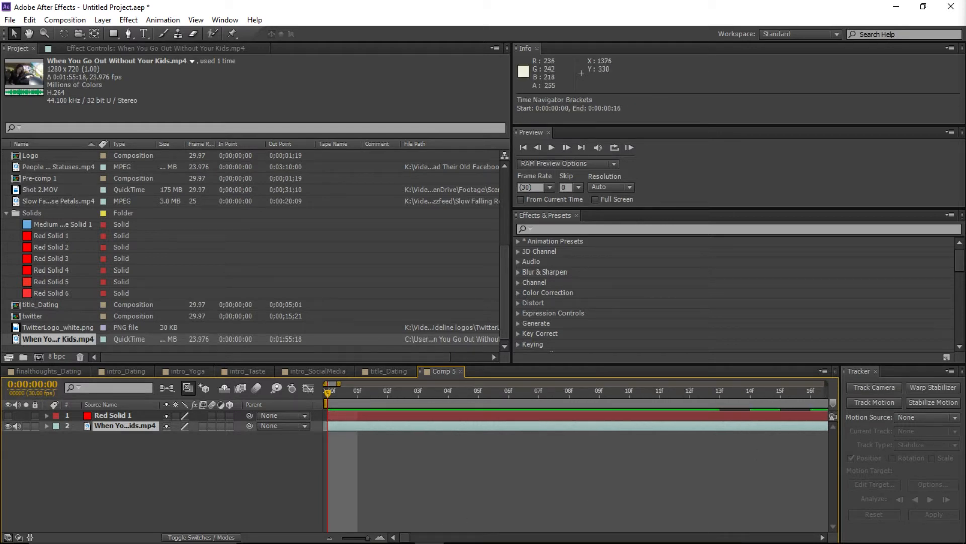
mouse_move(614, 475)
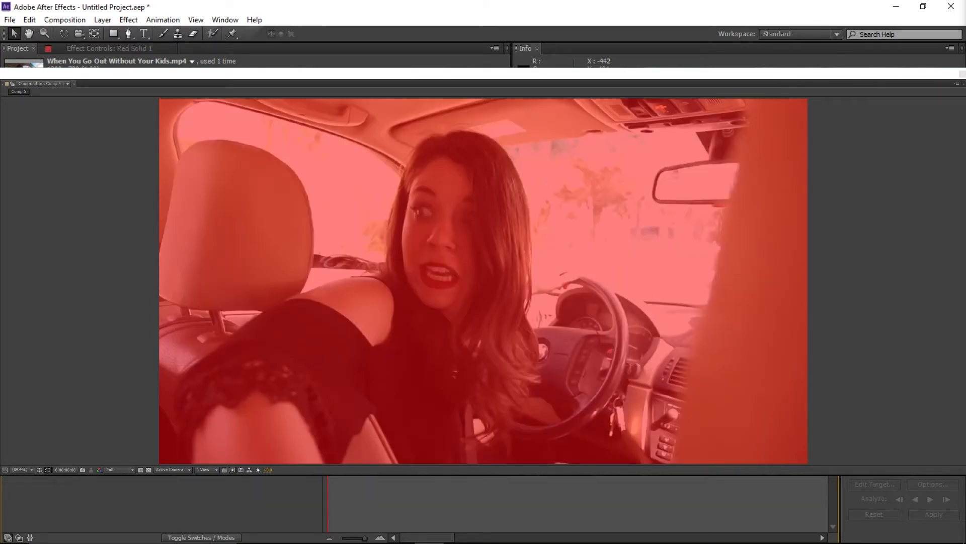
mouse_move(570, 533)
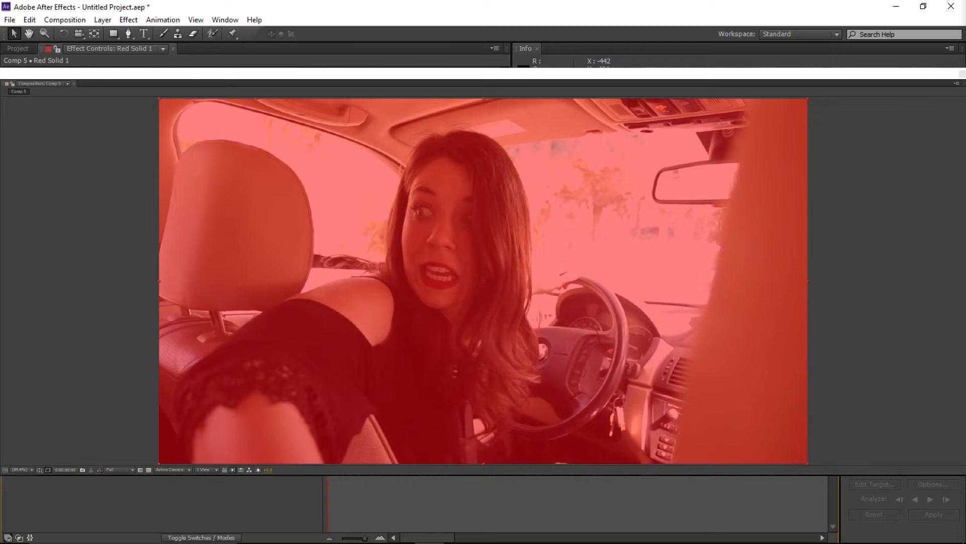
mouse_move(130, 34)
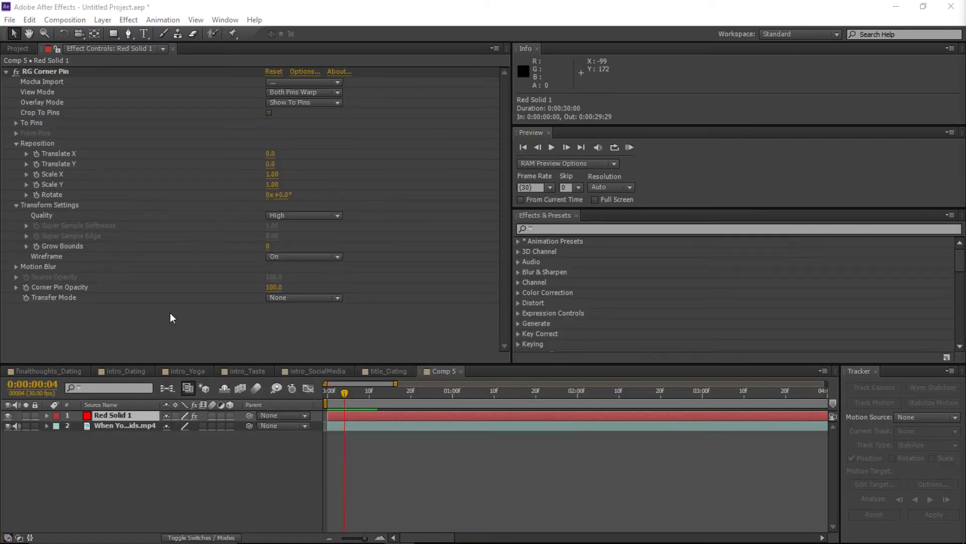
Set RG Corner Pin's Motion Blur to On for Red Solid 1
click(16, 266)
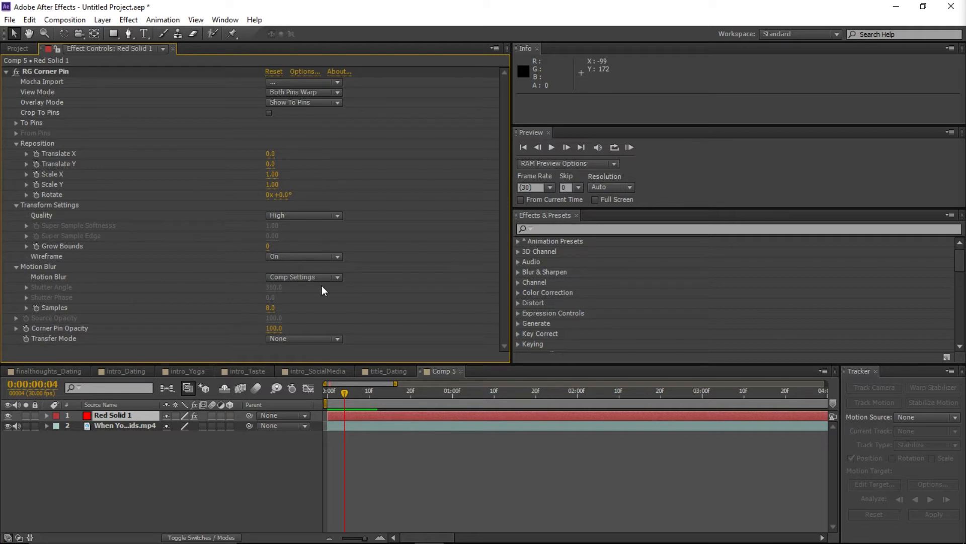
click(304, 277)
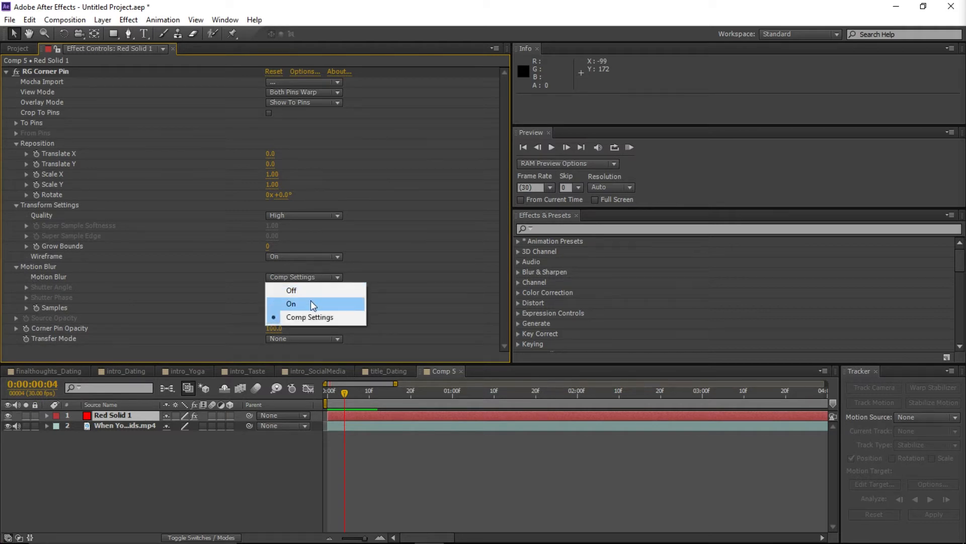
click(290, 303)
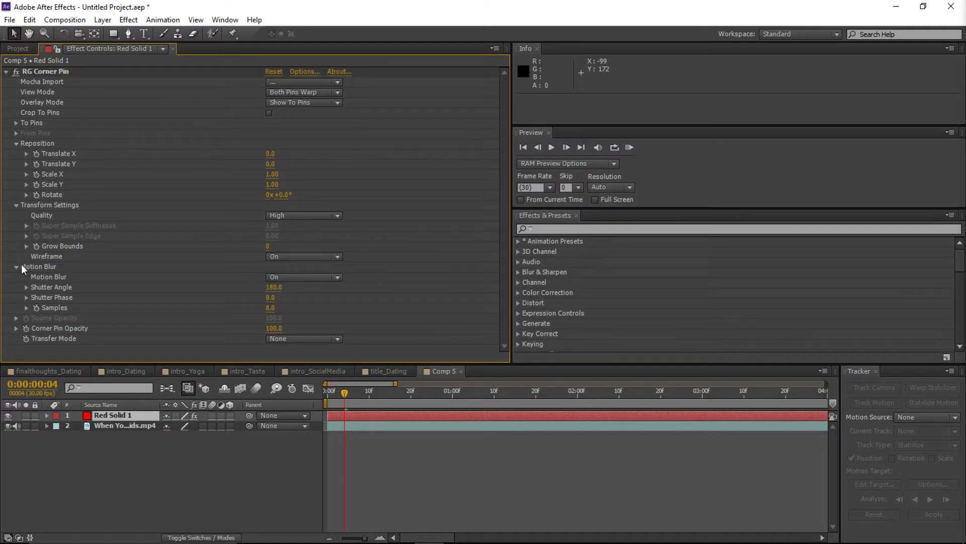
click(15, 266)
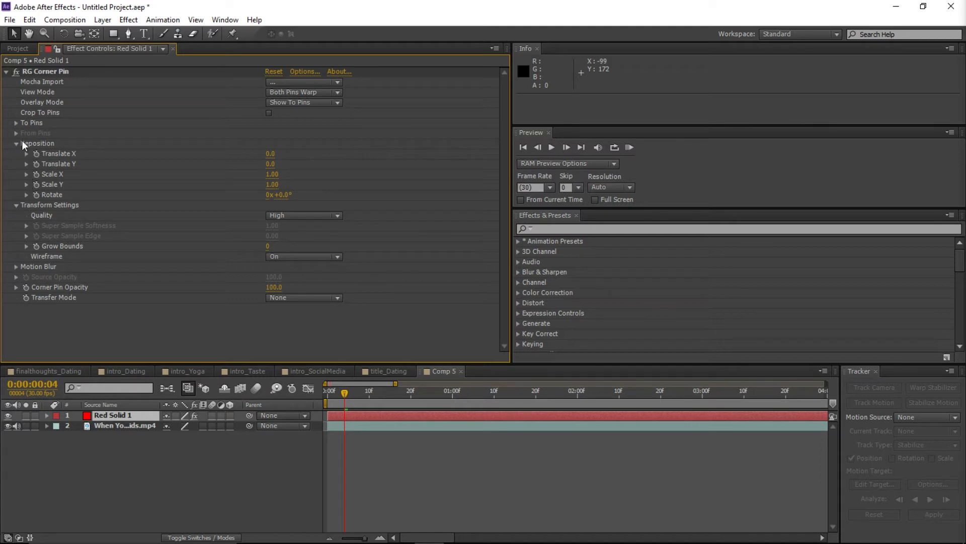
Show RG Corner Pin's To Pins corners: 0,0, 1920,0, 0,1080, 1920,1080
click(15, 123)
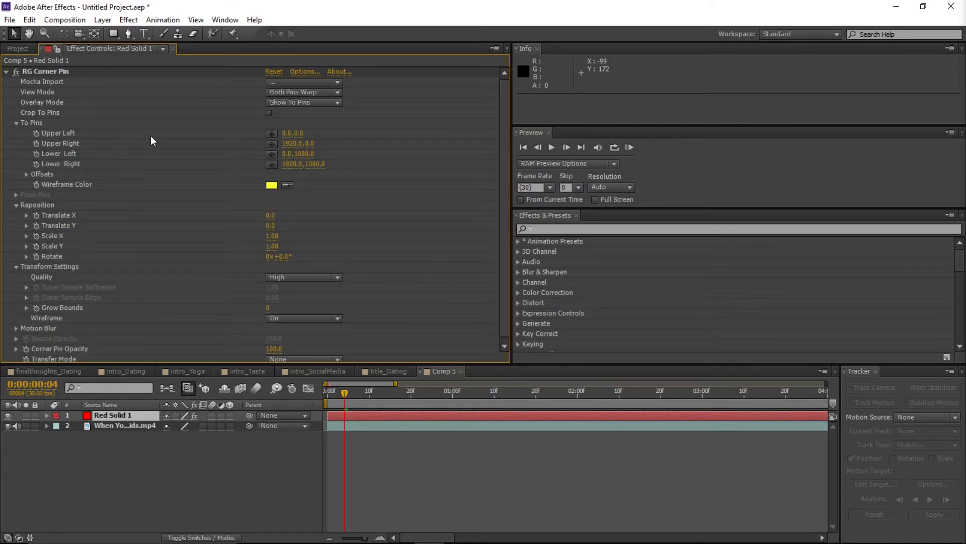
mouse_move(287, 132)
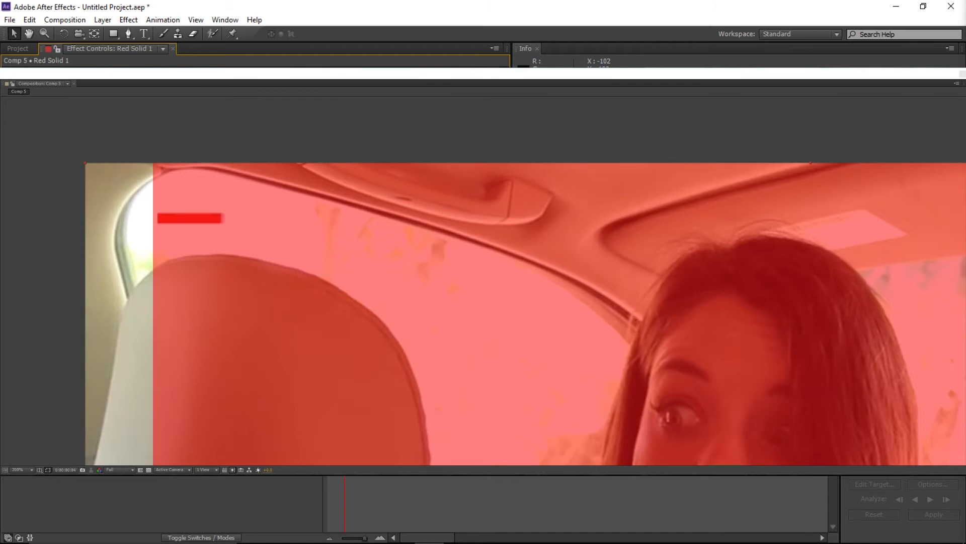
mouse_move(170, 220)
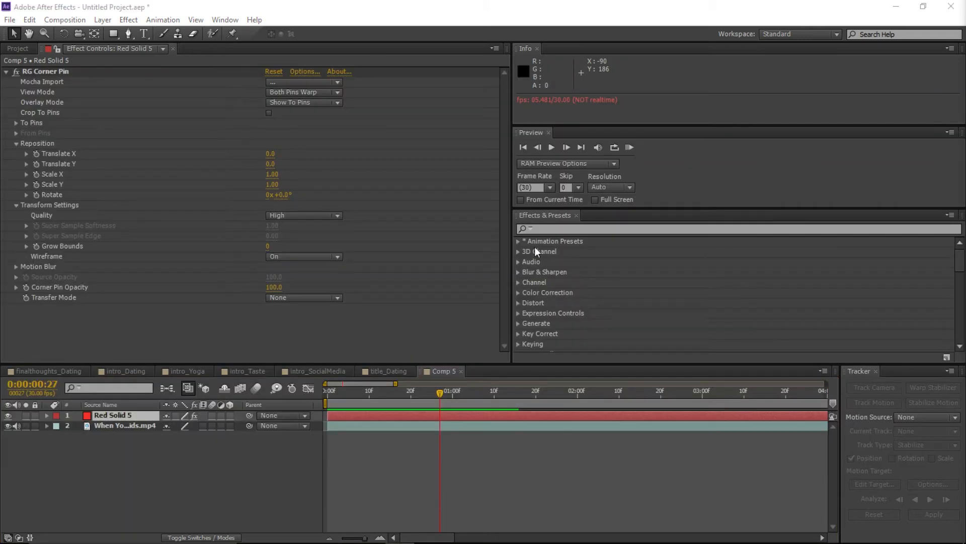
Search effects for 'cc' and apply CC Force Motion Blur to Red Solid 5
text(cc m)
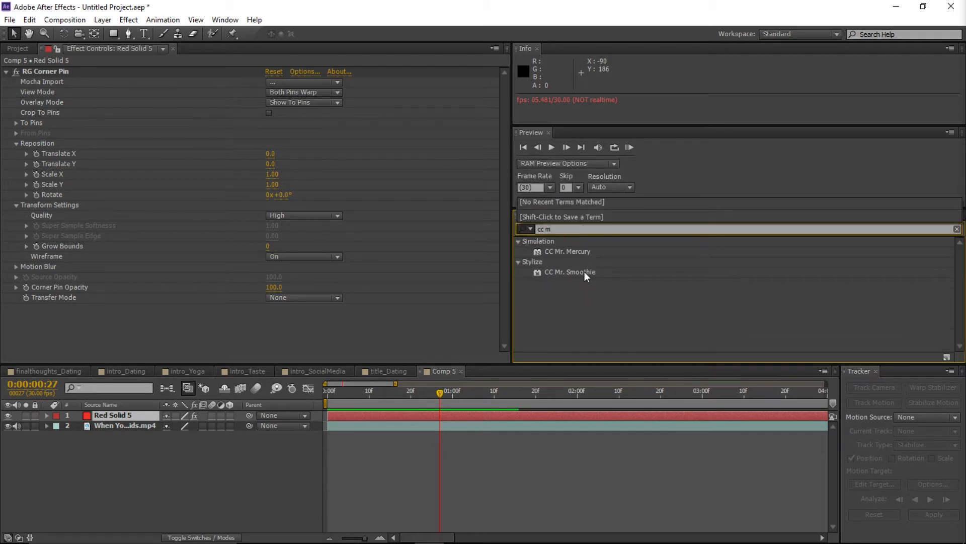
key(BackSpace)
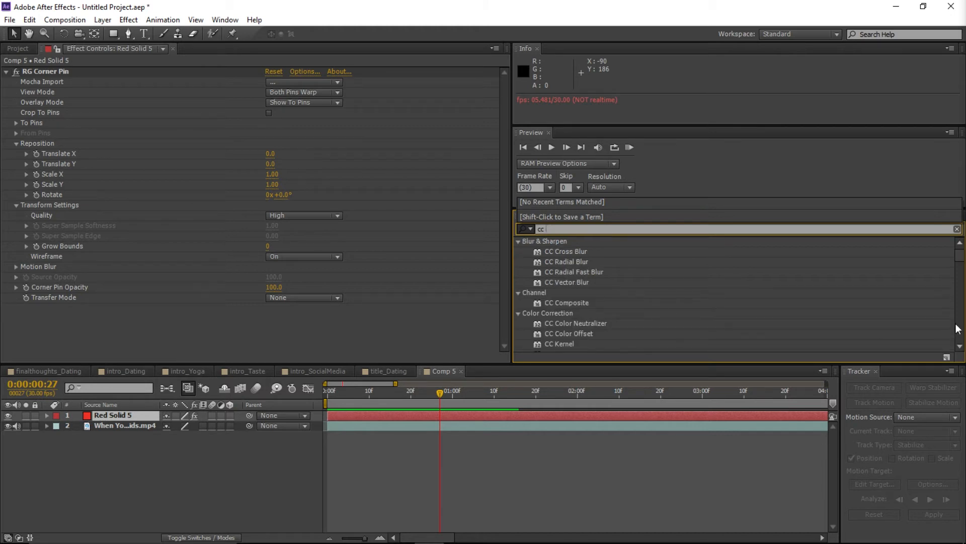
scroll(down, 3)
text( for)
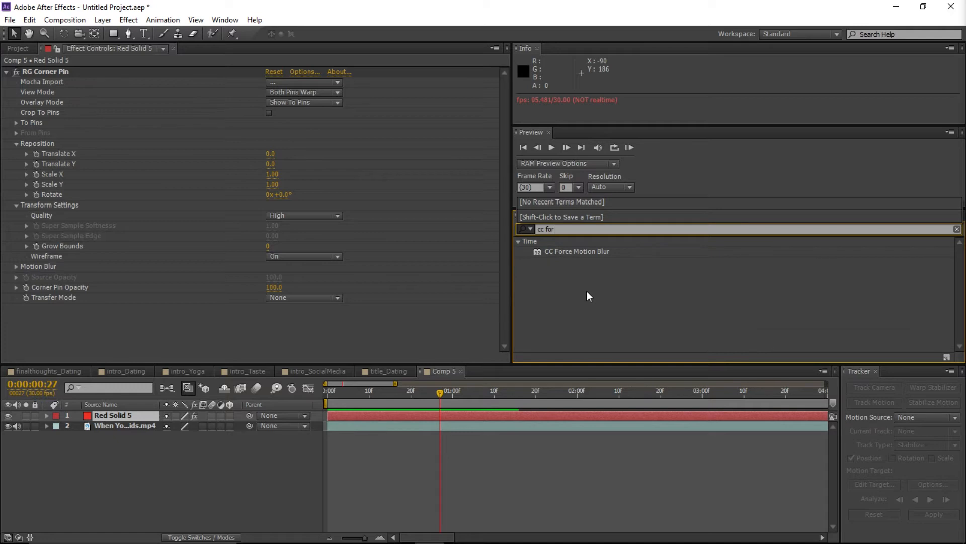
double_click(578, 251)
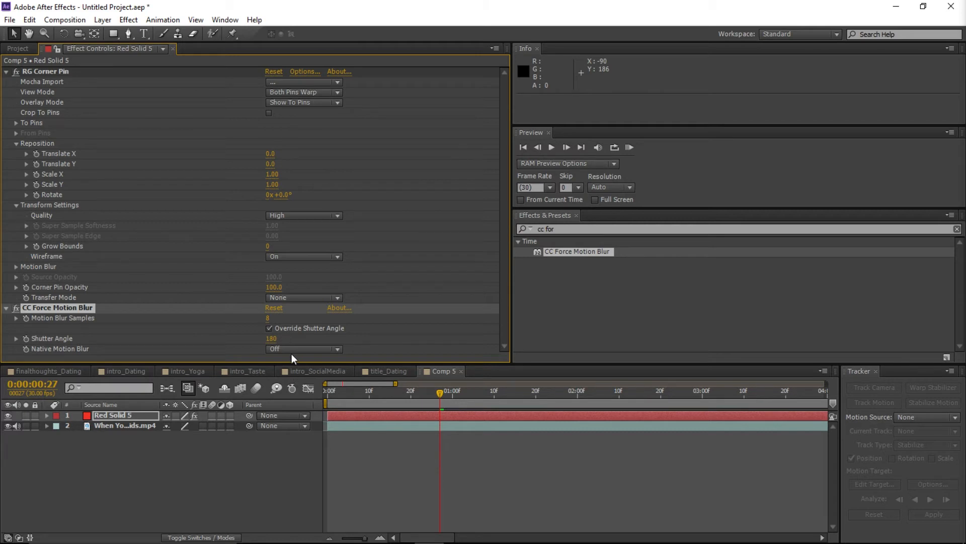
mouse_move(287, 352)
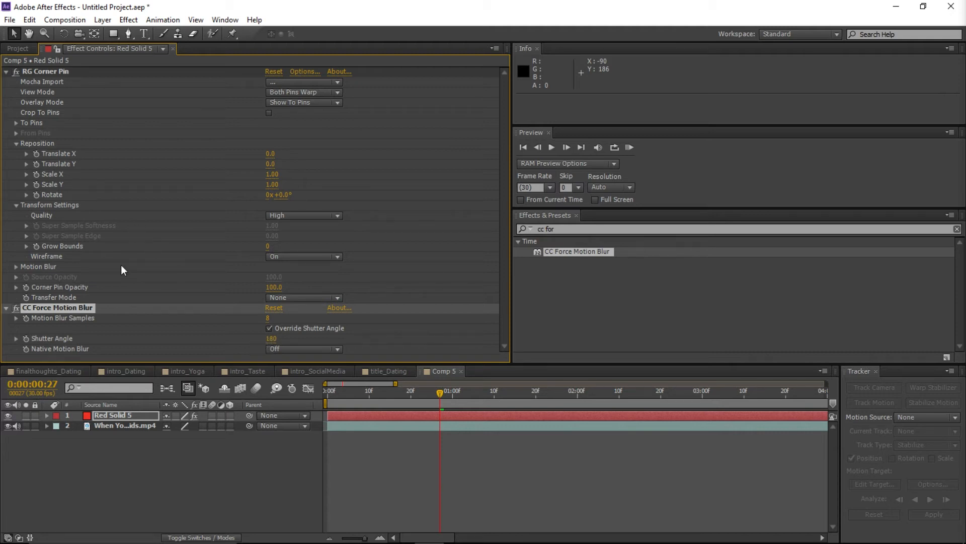
mouse_move(58, 271)
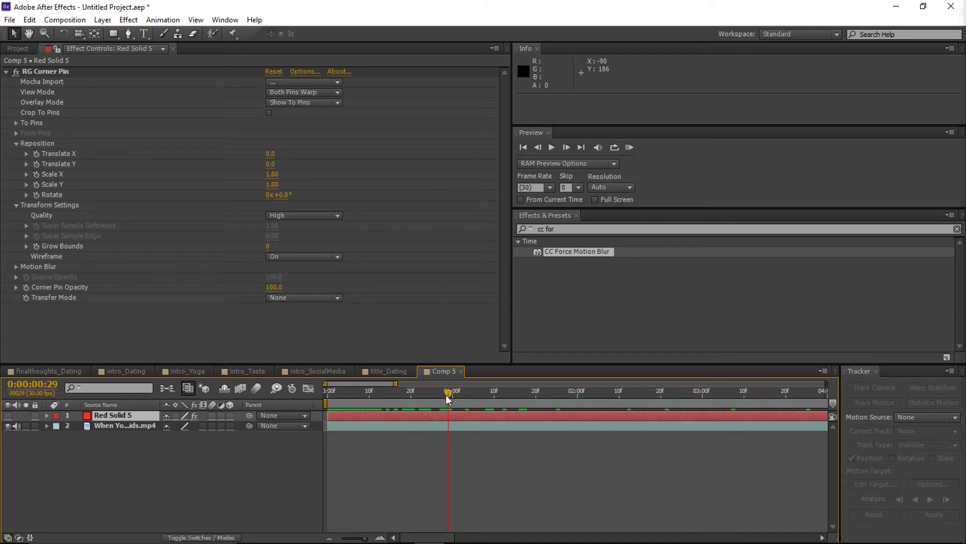
Enlarge the Comp 5 view to check the logo, then return to the Project list
click(480, 408)
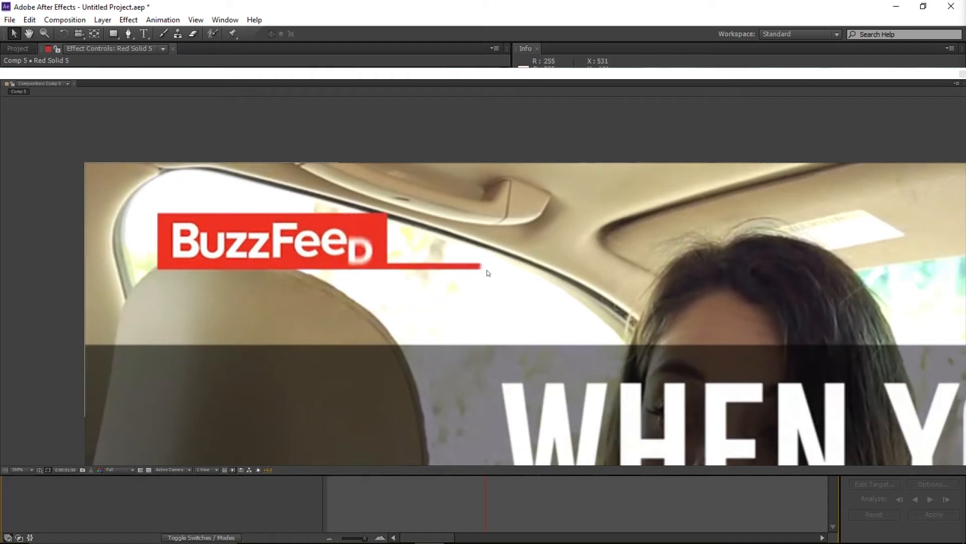
mouse_move(474, 270)
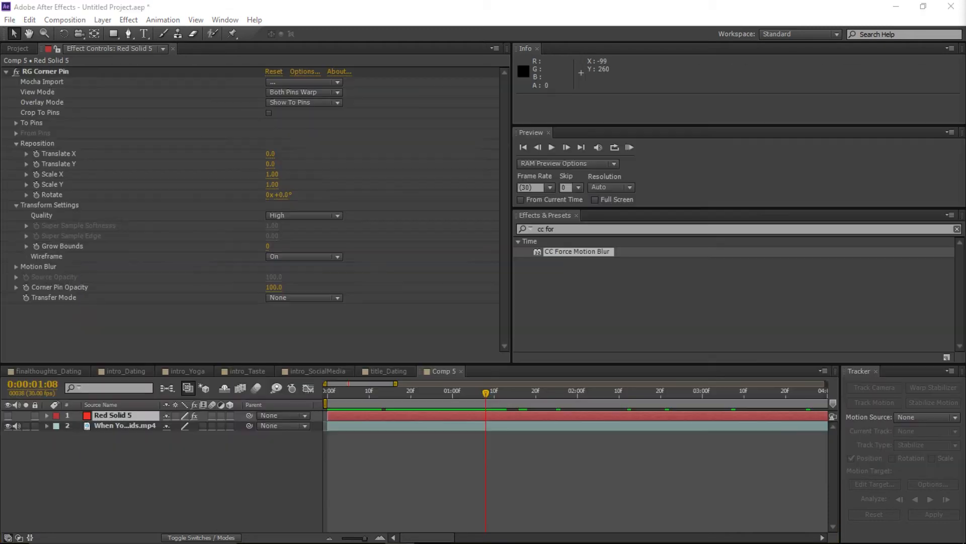
click(17, 49)
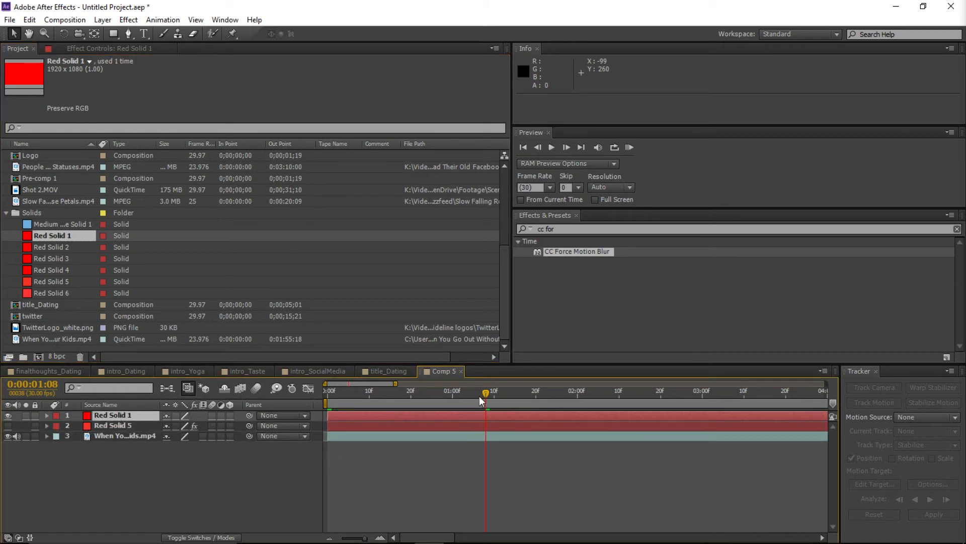
mouse_move(454, 400)
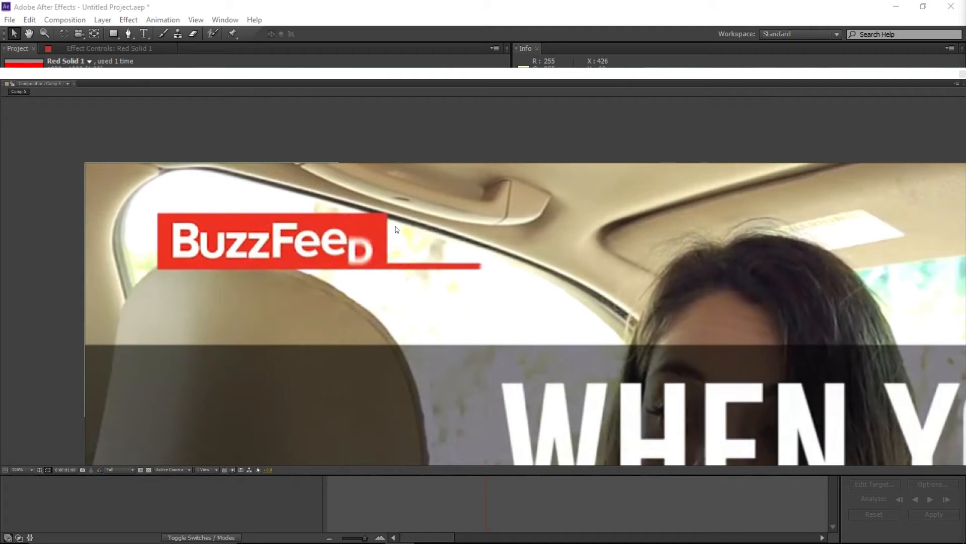
mouse_move(196, 307)
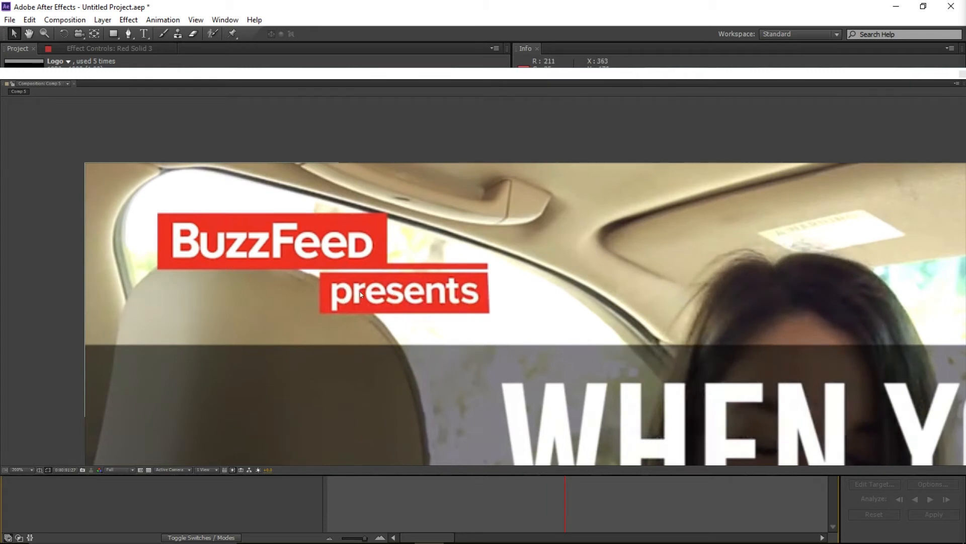
mouse_move(326, 330)
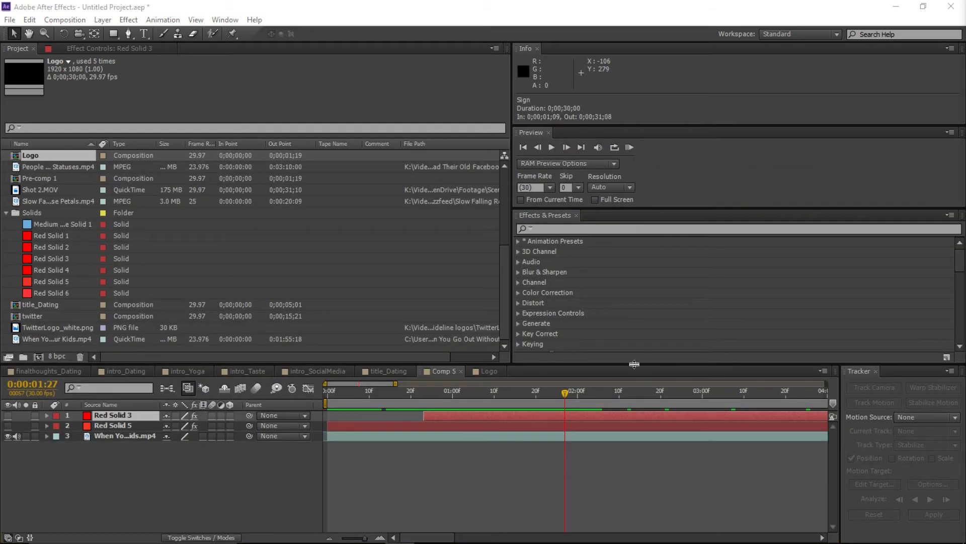
Open the Logo composition and select its Sign layer
click(490, 371)
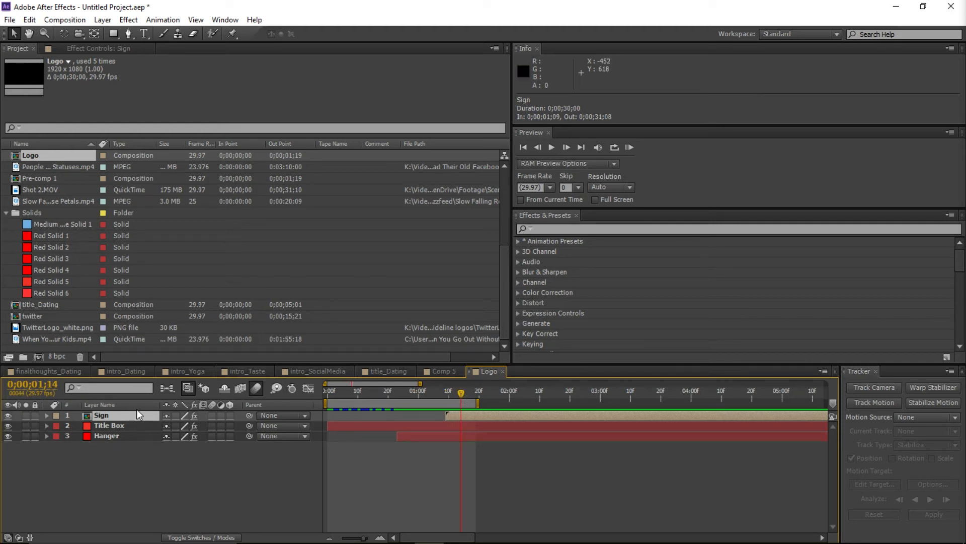
click(534, 371)
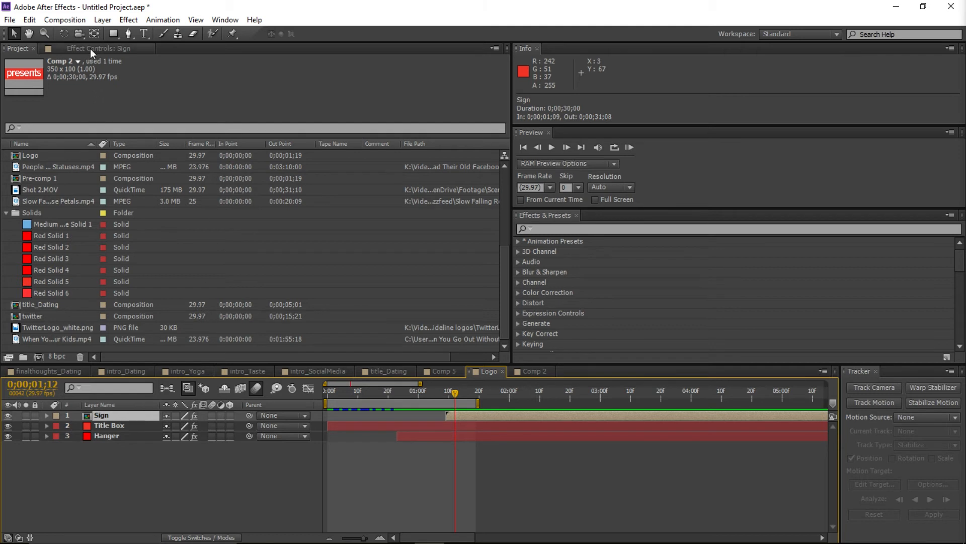
Show the Sign layer's corner pin positions and move to an earlier Logo frame
click(99, 49)
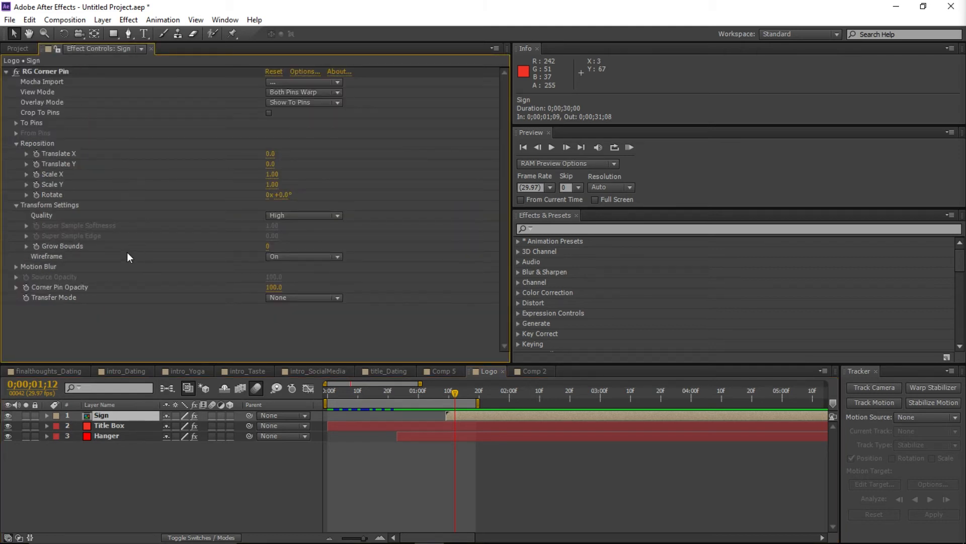
click(16, 266)
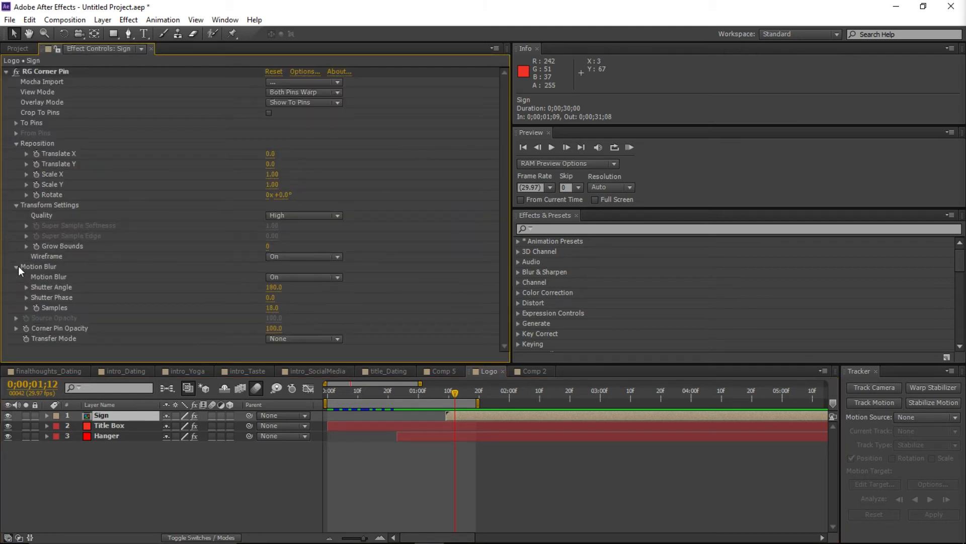
click(15, 266)
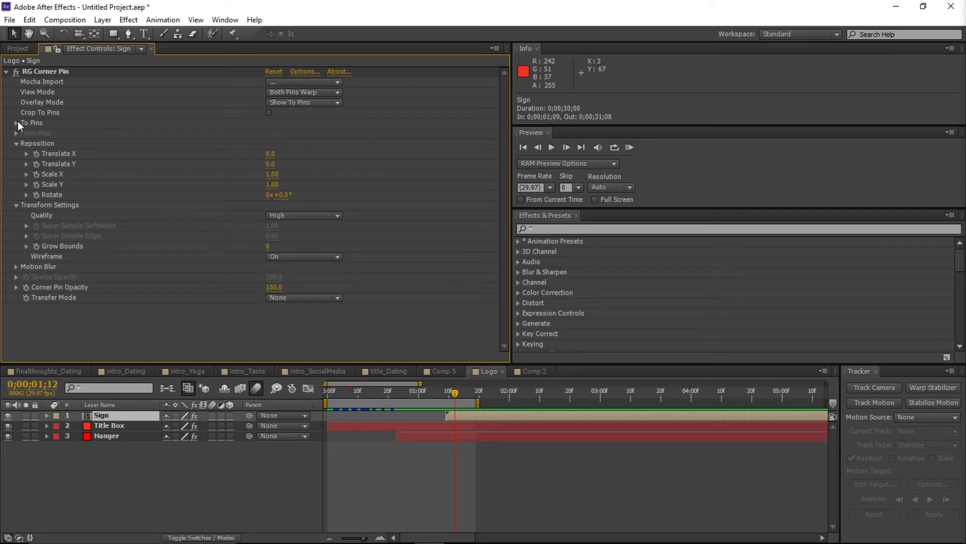
click(14, 122)
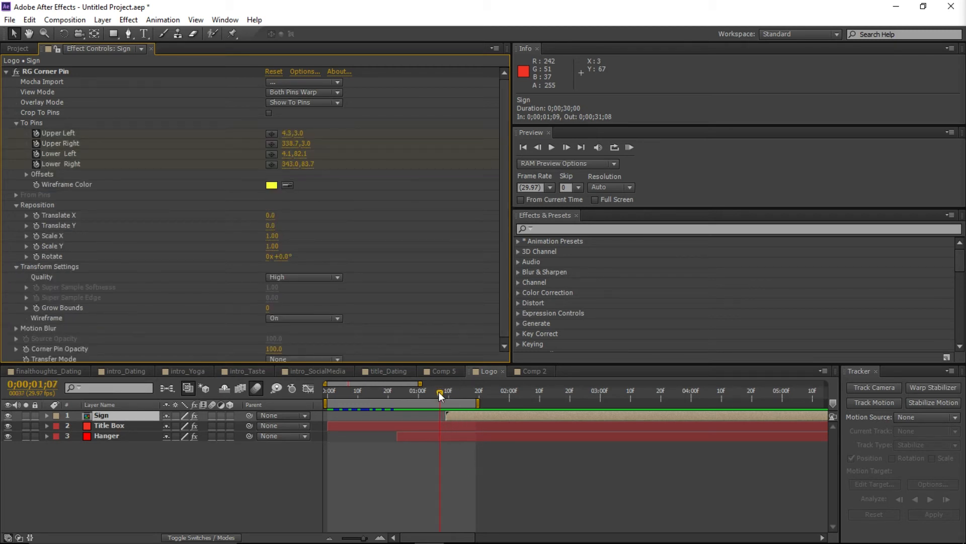
click(462, 391)
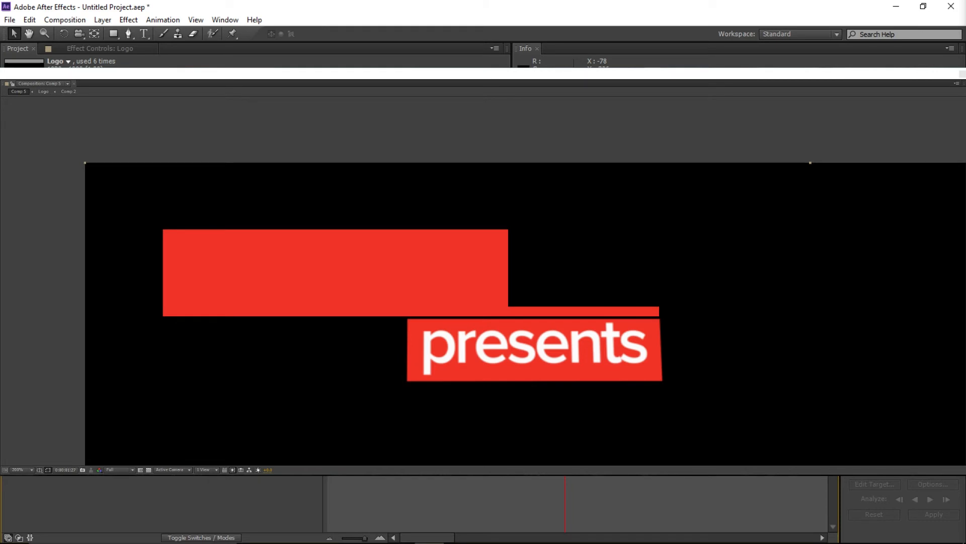
Drag the playhead back through the Logo composition timeline
drag(561, 499, 360, 499)
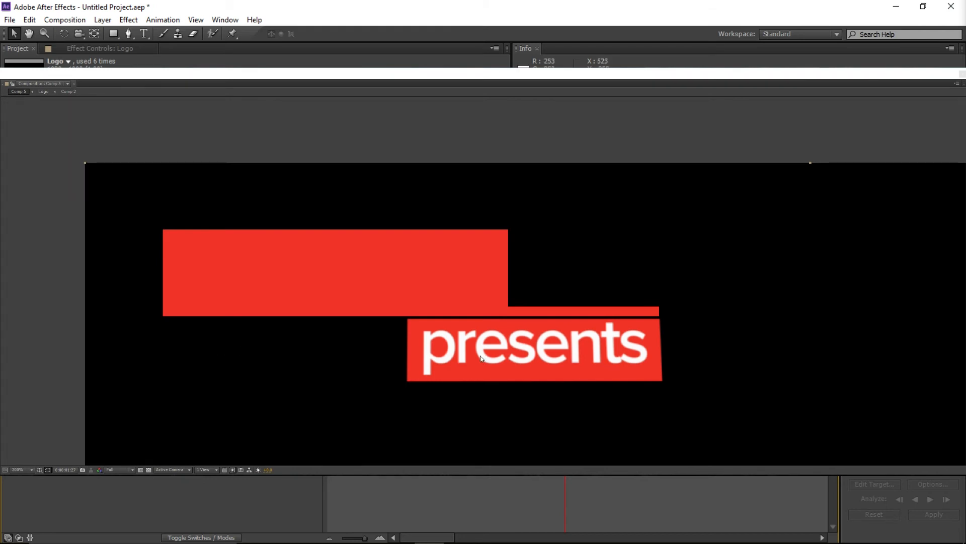
mouse_move(502, 360)
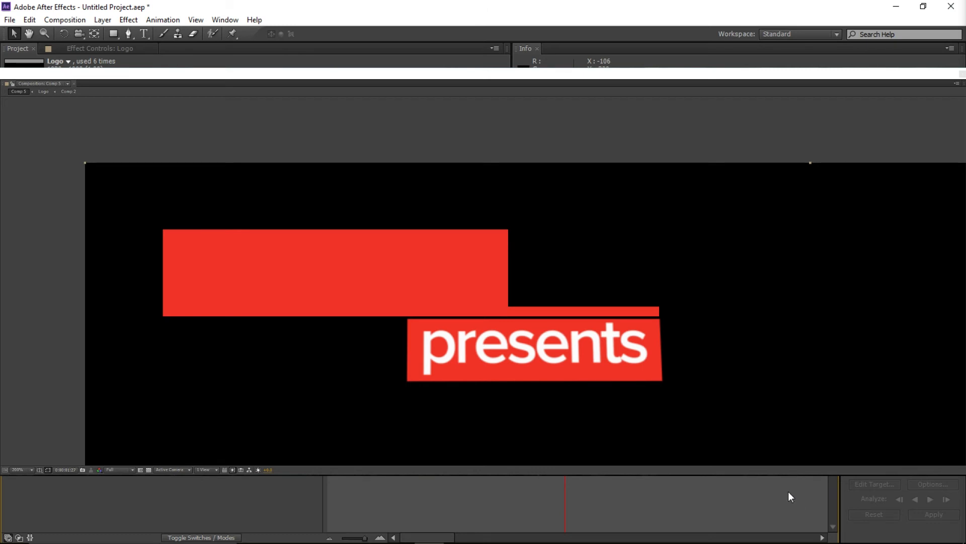
mouse_move(672, 511)
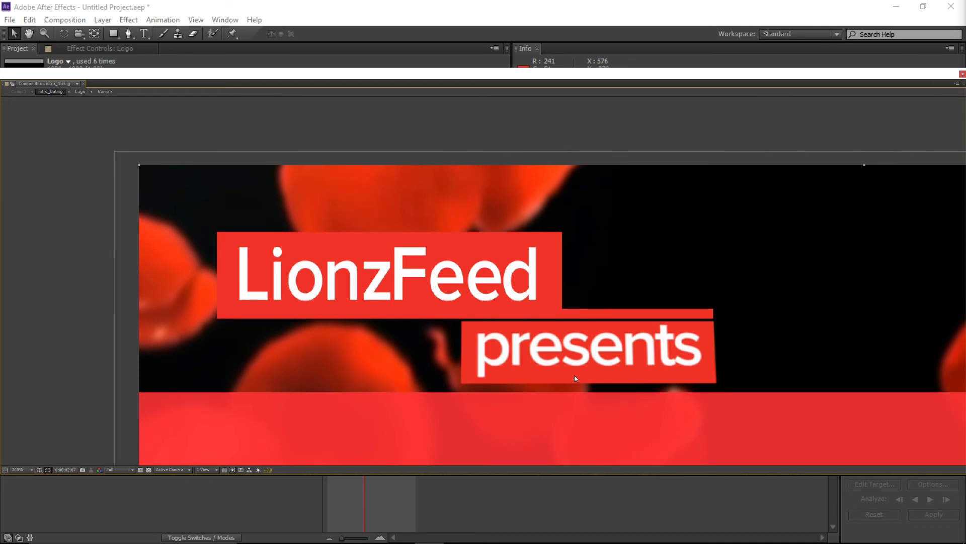
mouse_move(392, 360)
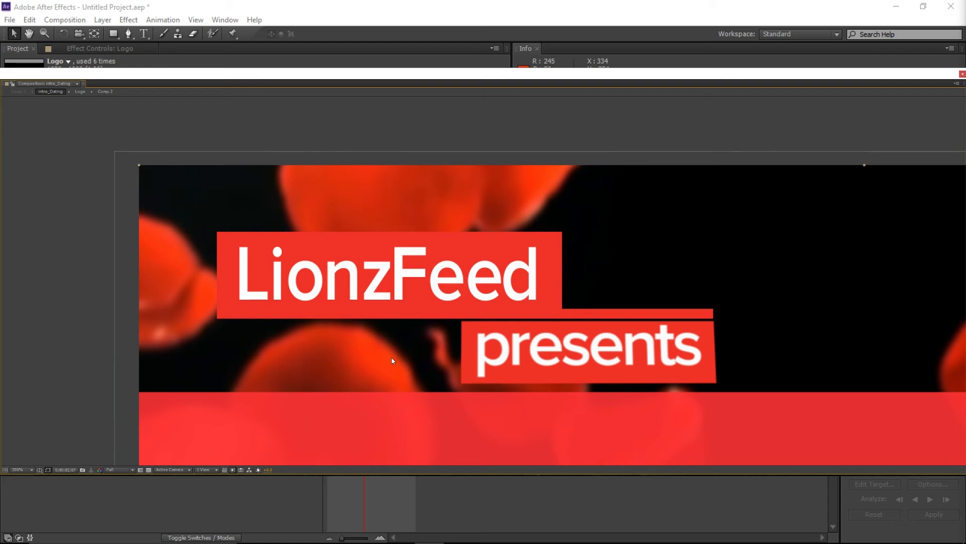
mouse_move(516, 283)
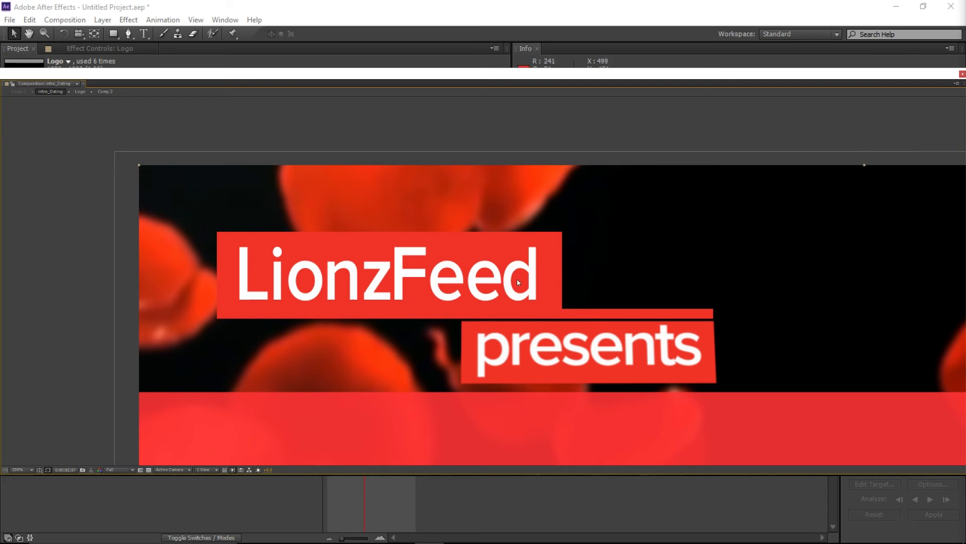
mouse_move(426, 296)
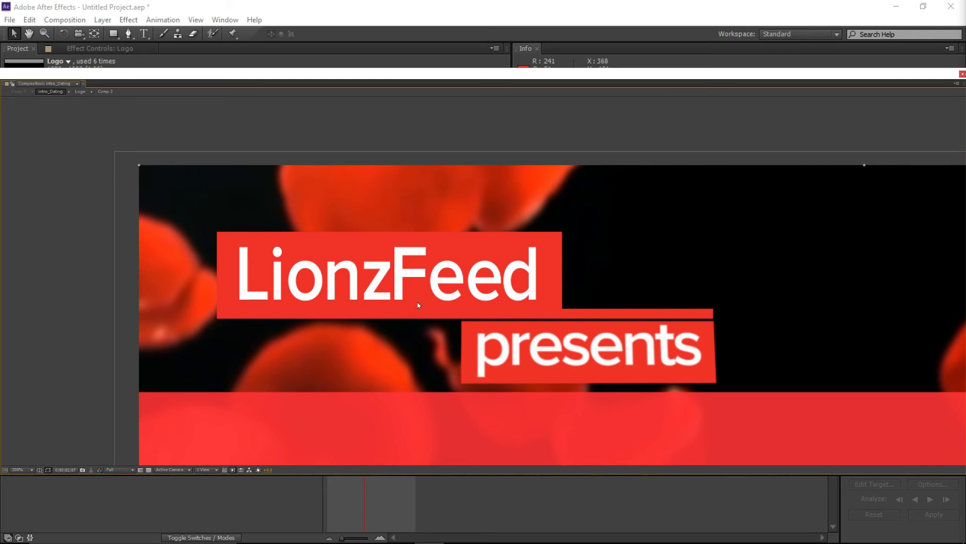
mouse_move(515, 293)
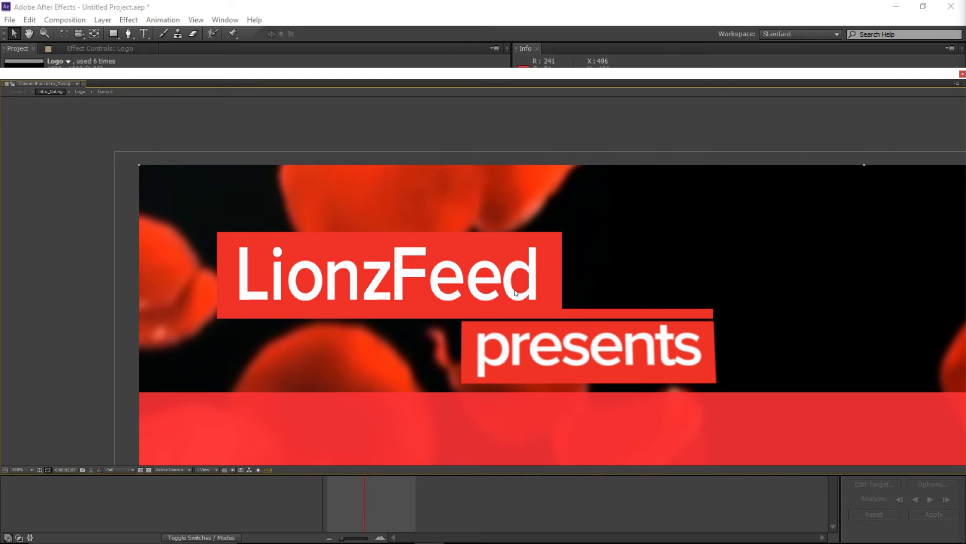
mouse_move(531, 282)
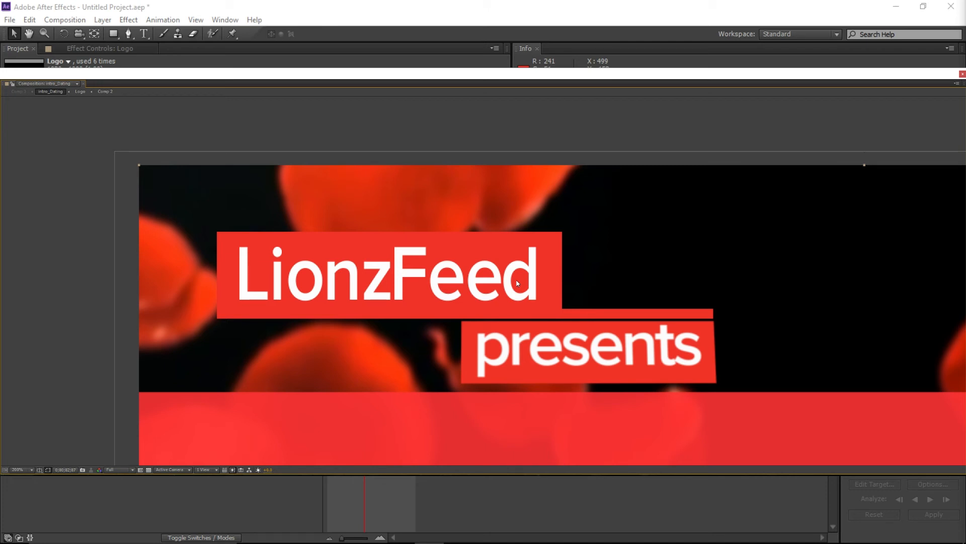
mouse_move(526, 281)
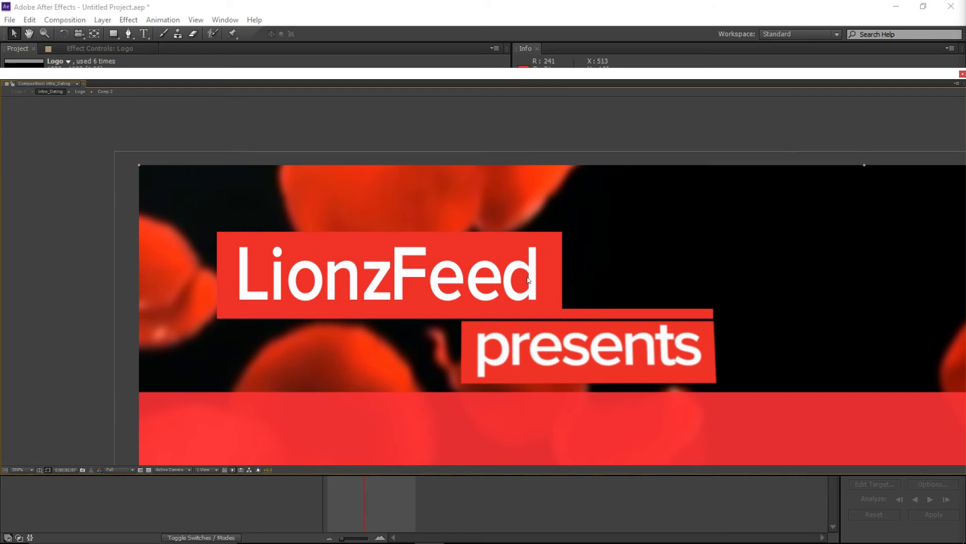
mouse_move(517, 277)
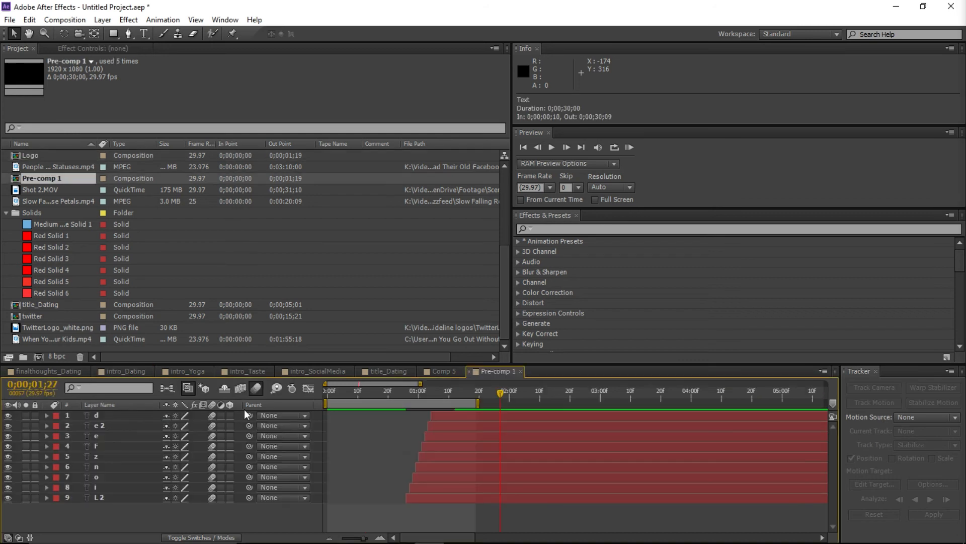
click(460, 392)
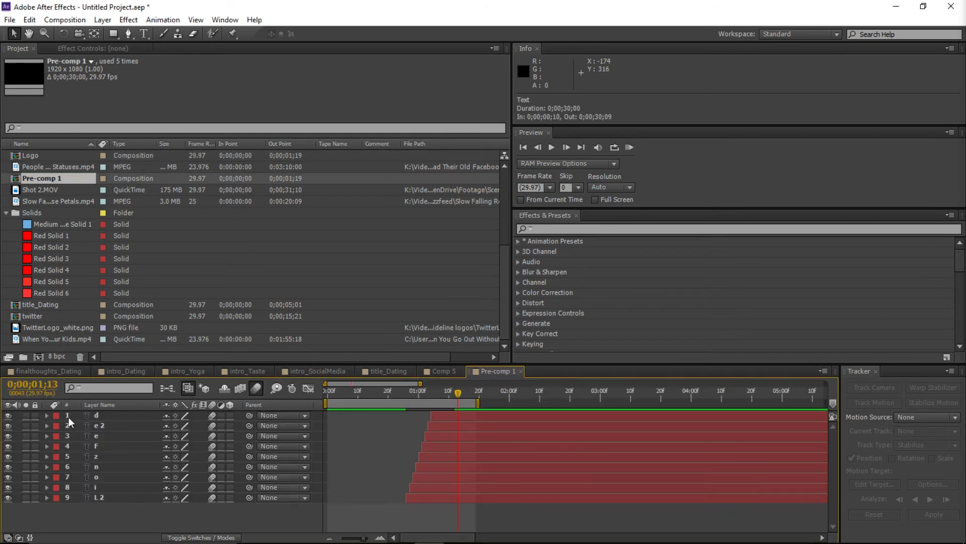
click(47, 415)
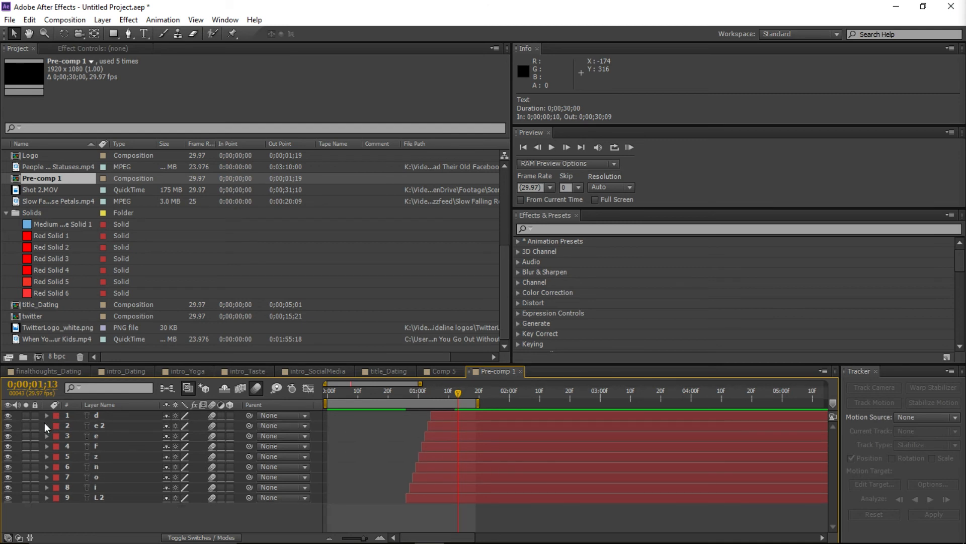
click(47, 426)
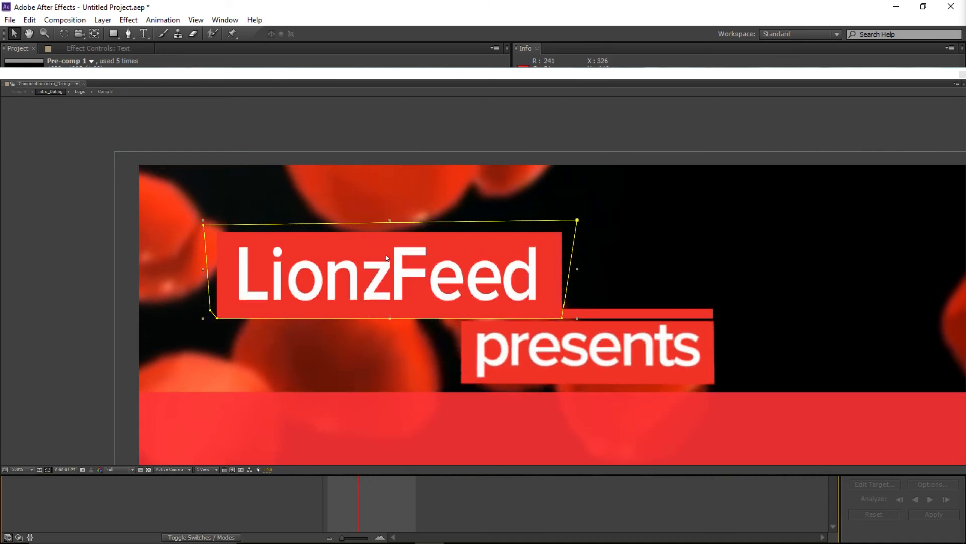
mouse_move(336, 340)
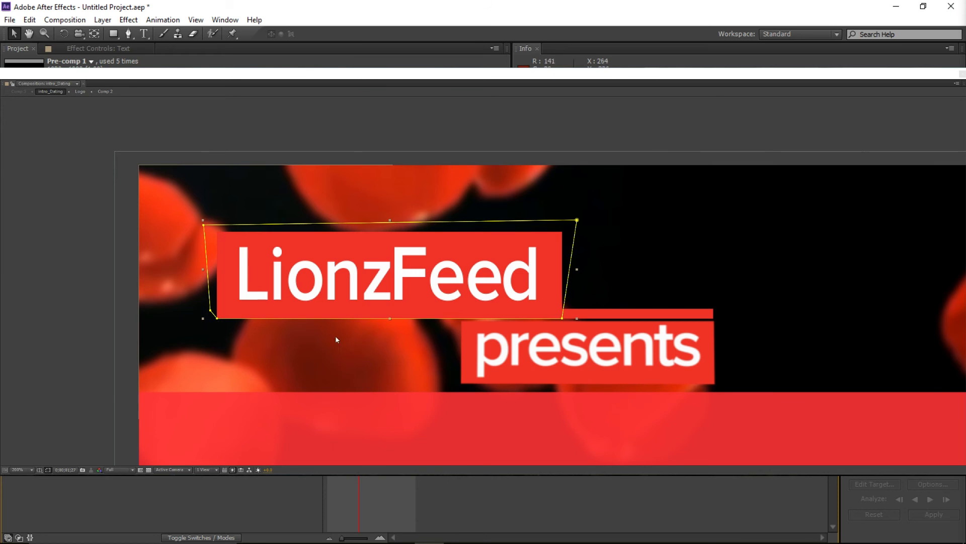
mouse_move(356, 290)
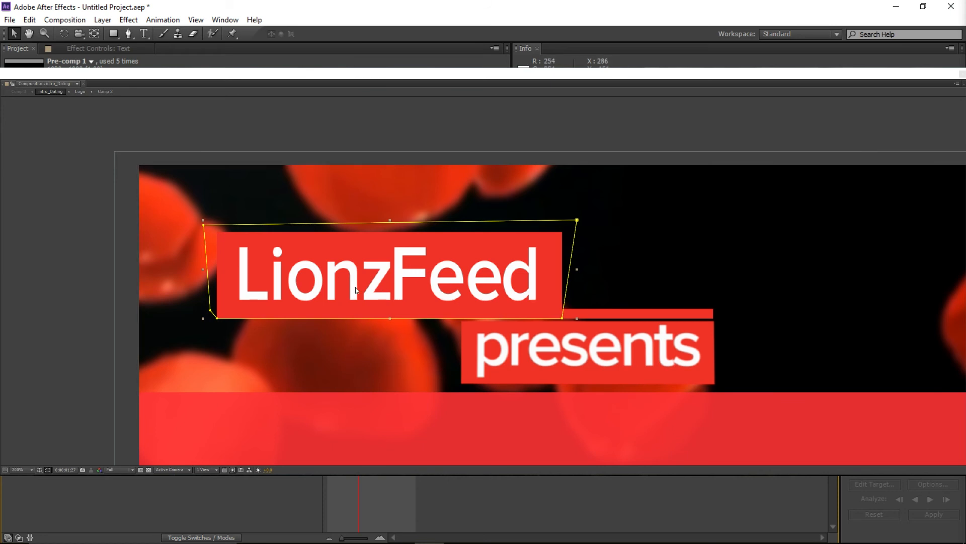
mouse_move(402, 329)
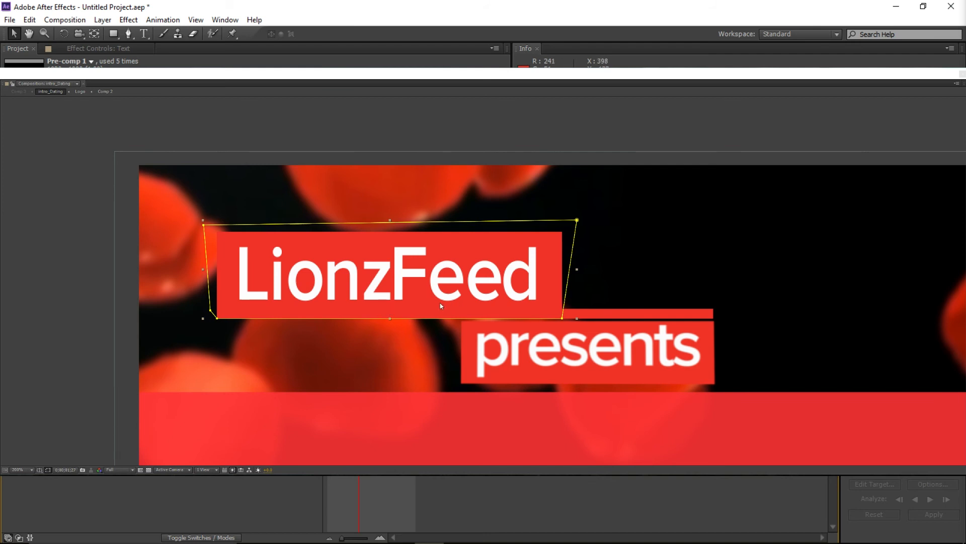
mouse_move(420, 287)
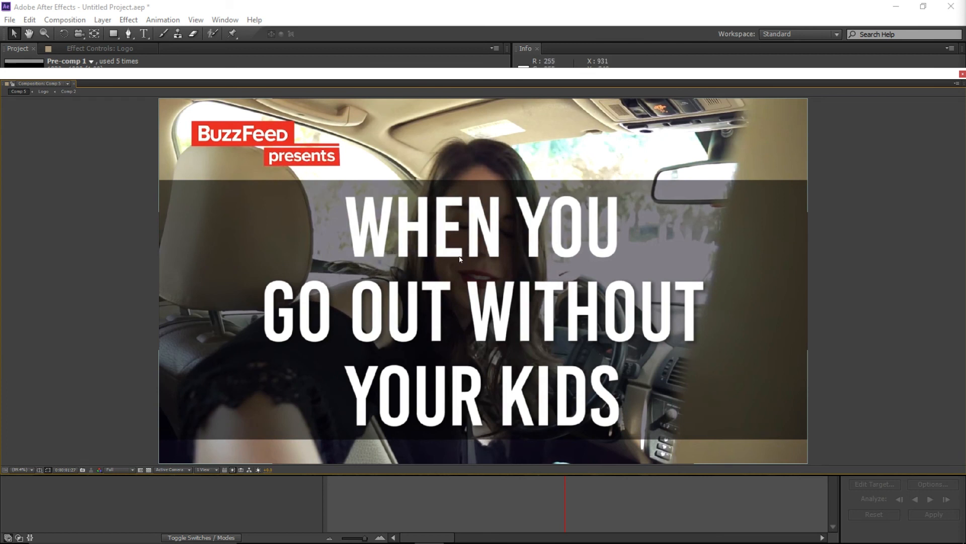
mouse_move(469, 330)
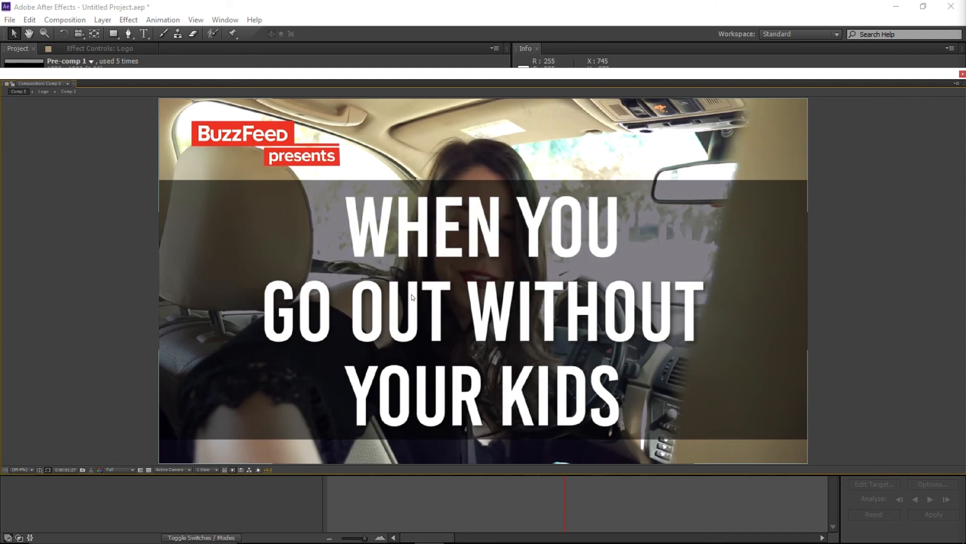
mouse_move(458, 292)
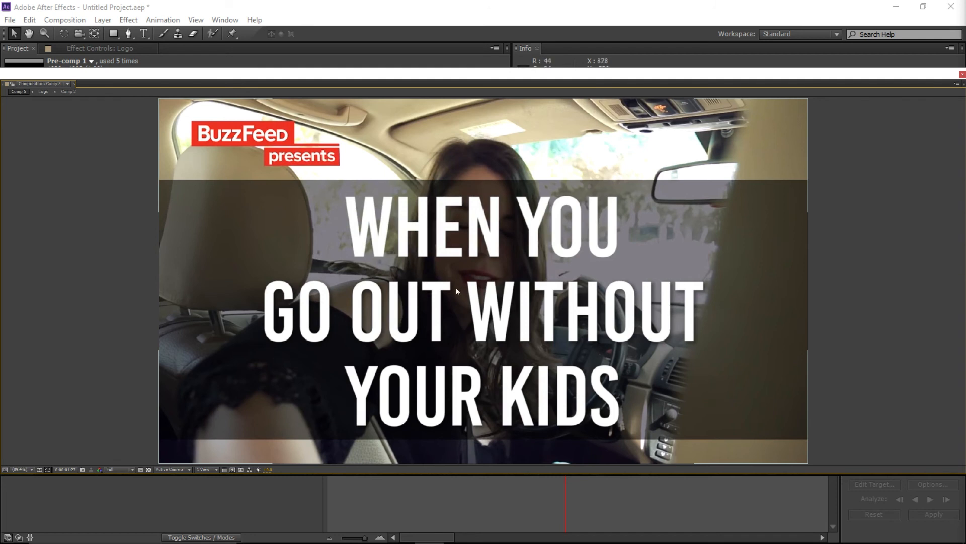
mouse_move(284, 209)
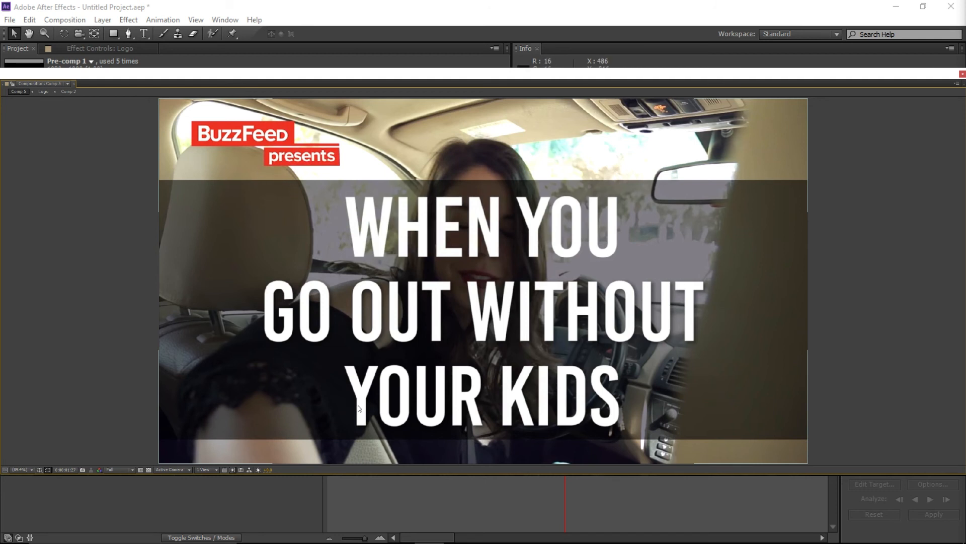
mouse_move(232, 228)
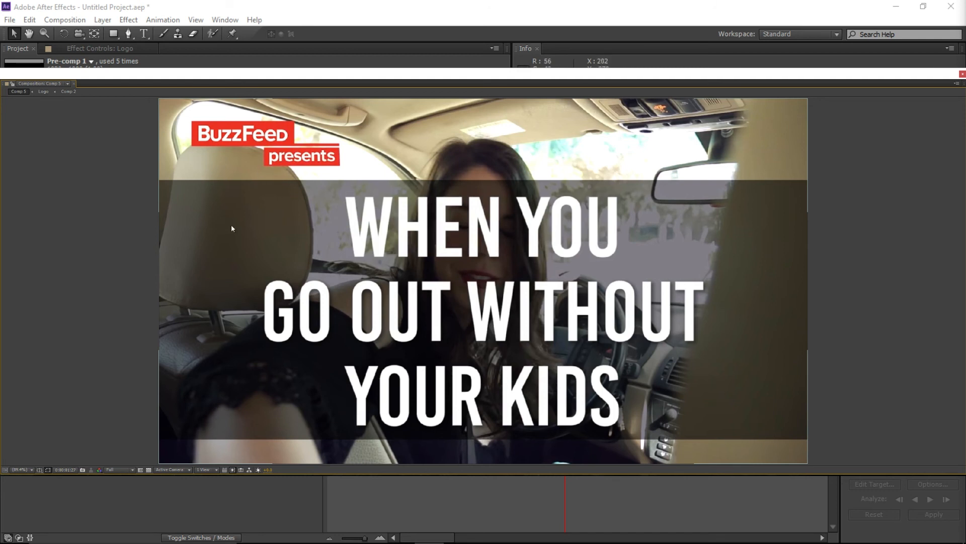
mouse_move(244, 261)
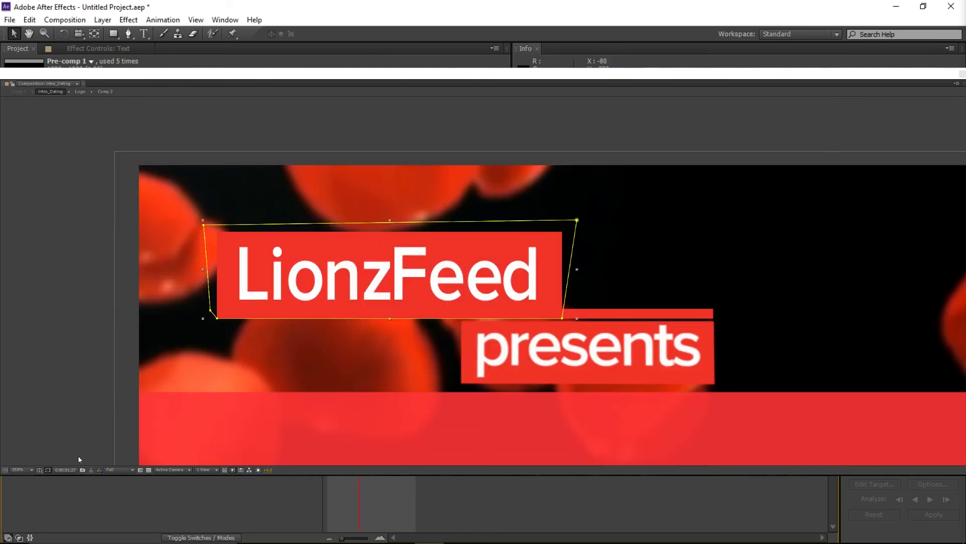
Zoom the intro_Dating viewer out to Fit up to 100%
click(21, 470)
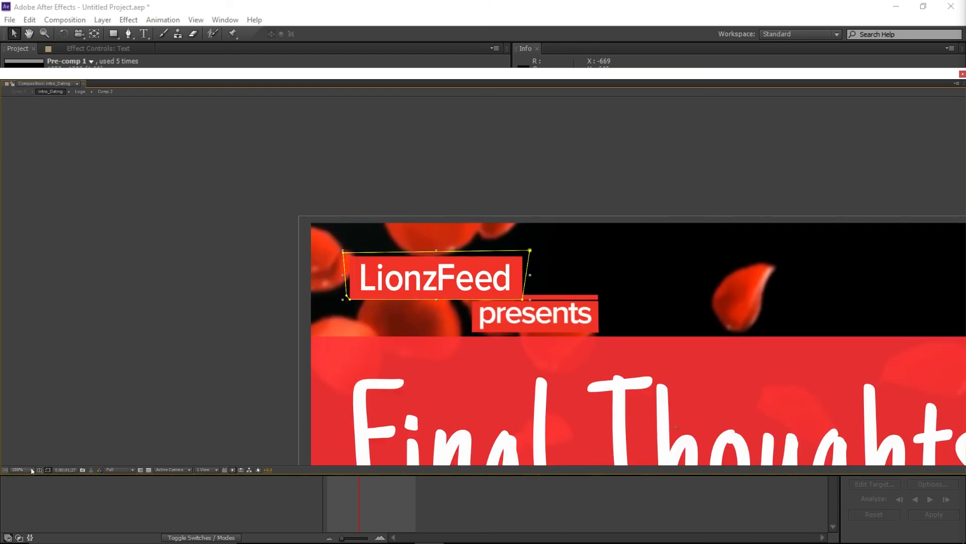
click(32, 469)
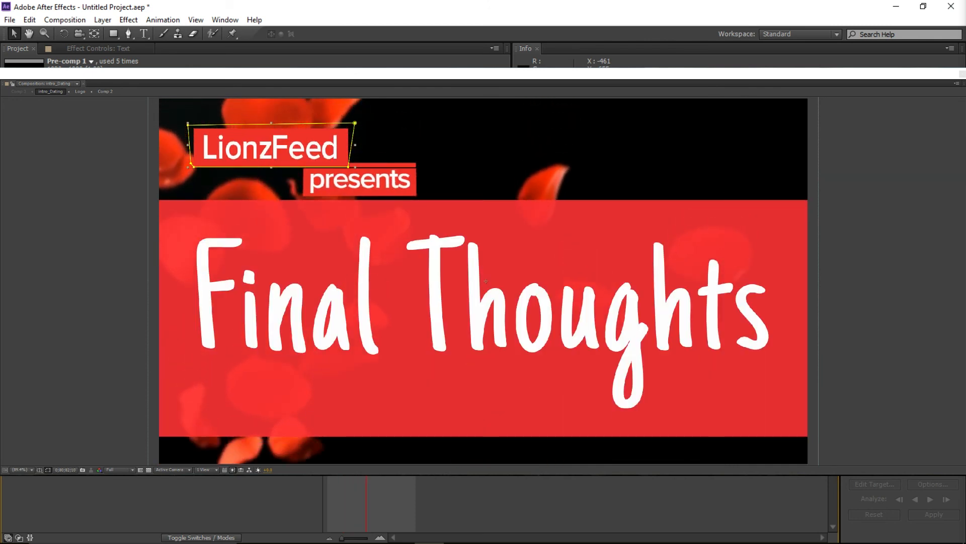
mouse_move(329, 209)
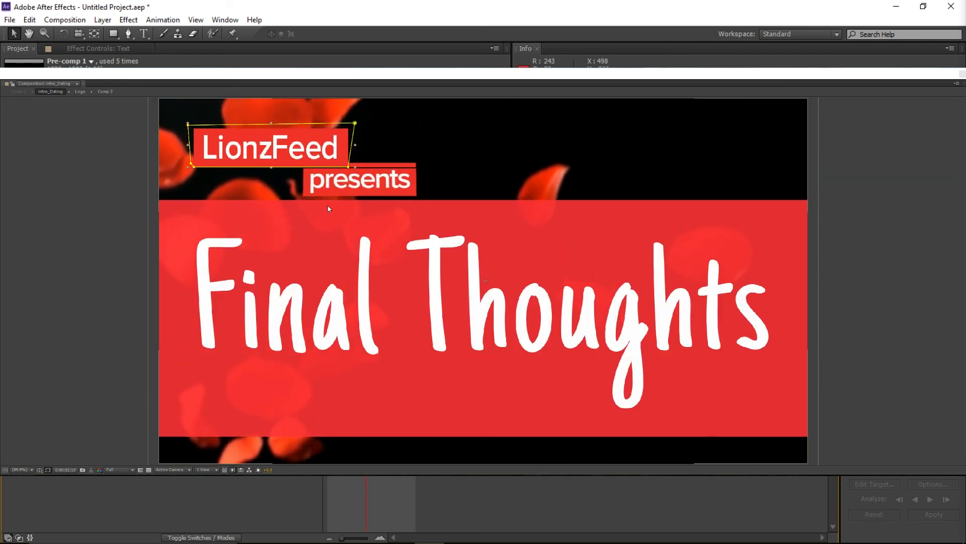
mouse_move(327, 268)
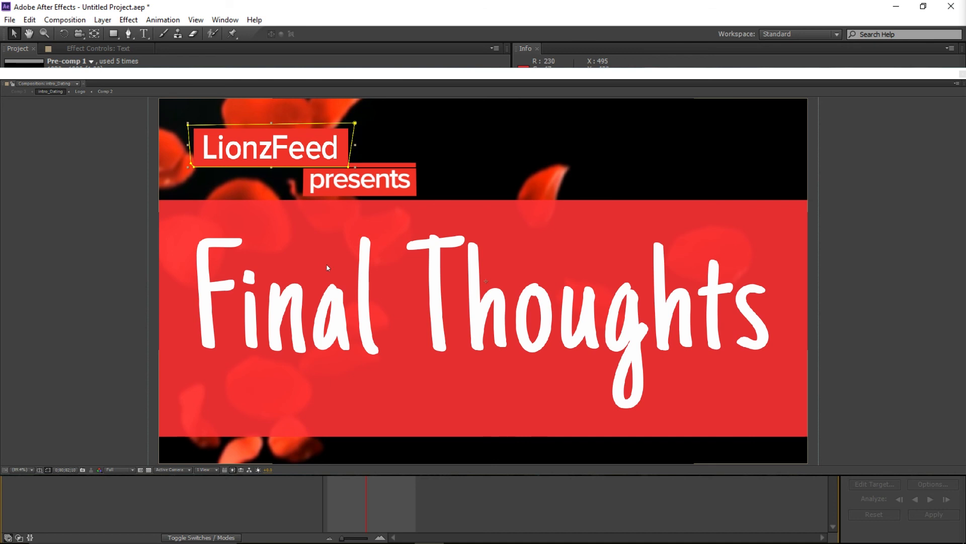
mouse_move(325, 243)
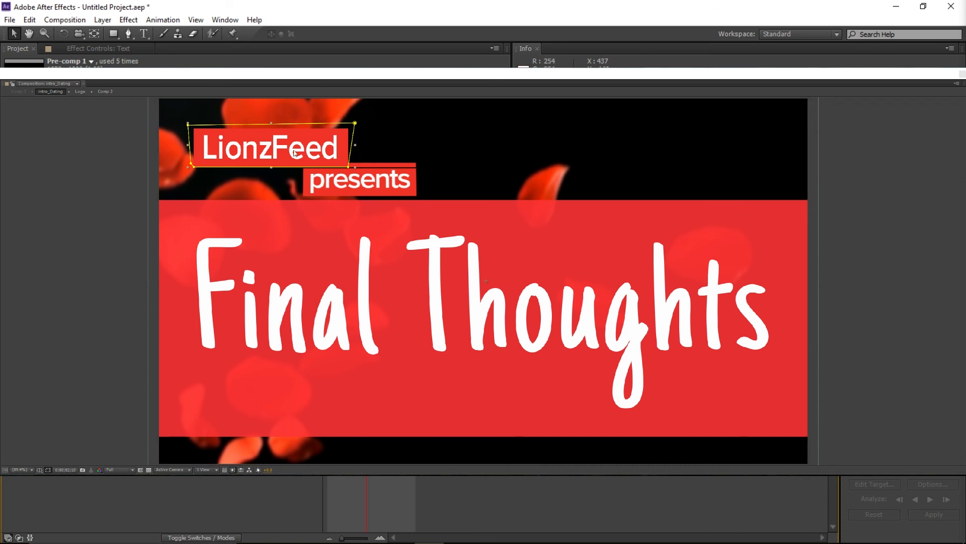
mouse_move(375, 273)
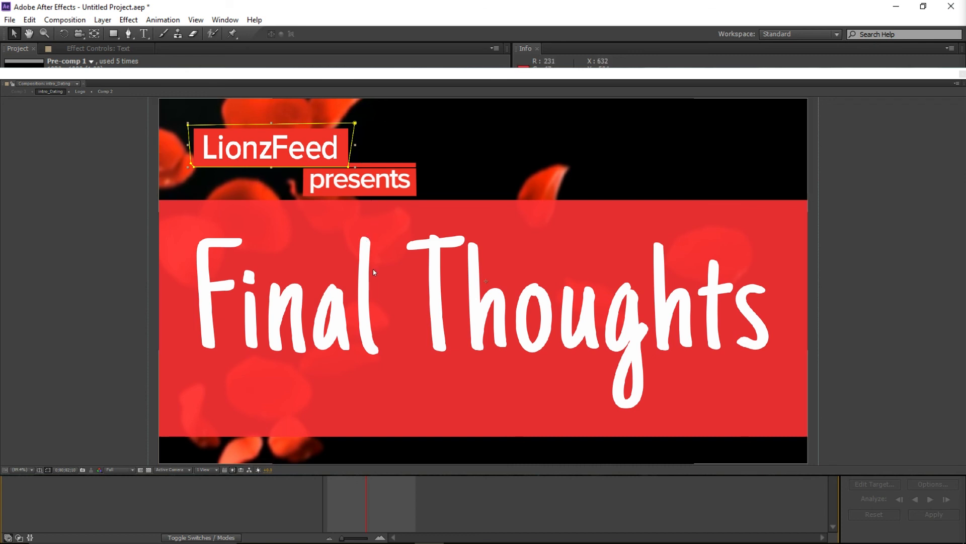